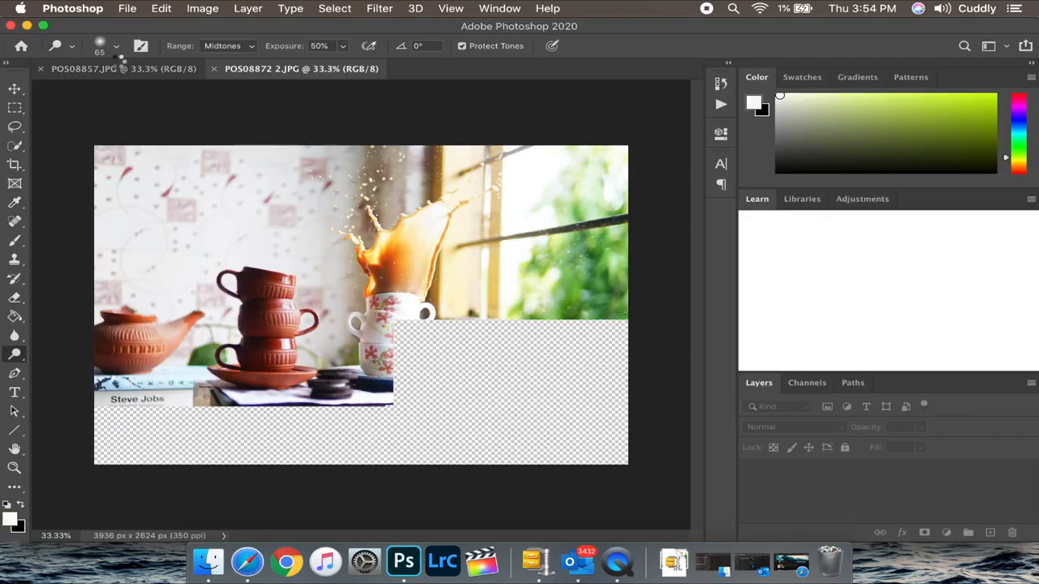
Step: Review the stacked-cups, white-cup splash and falling-Oreo photos, ending on the hand-splash shot POS08837.JPG
left_click(586, 68)
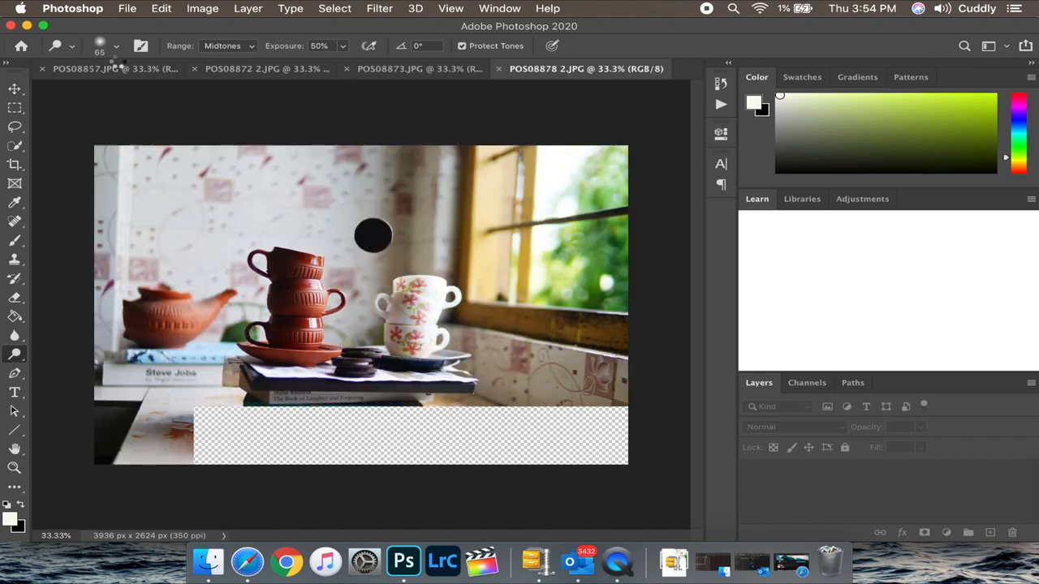
left_click(585, 69)
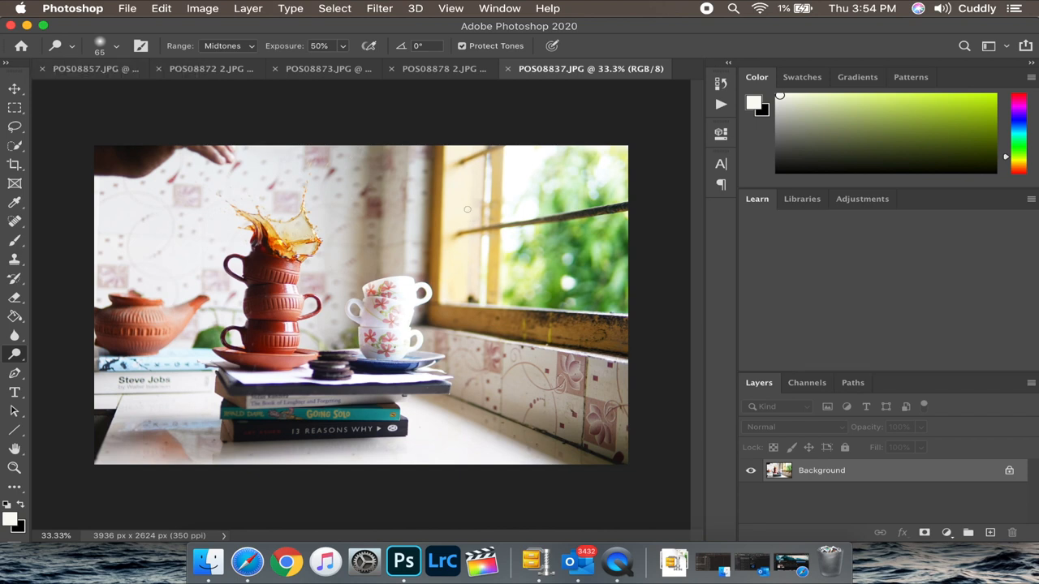
left_click(756, 198)
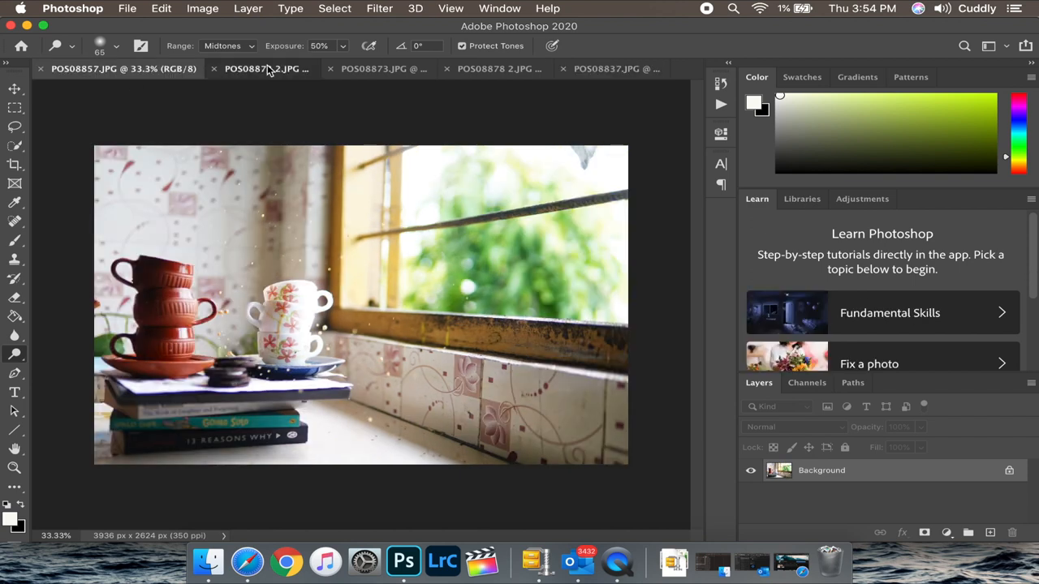
left_click(241, 68)
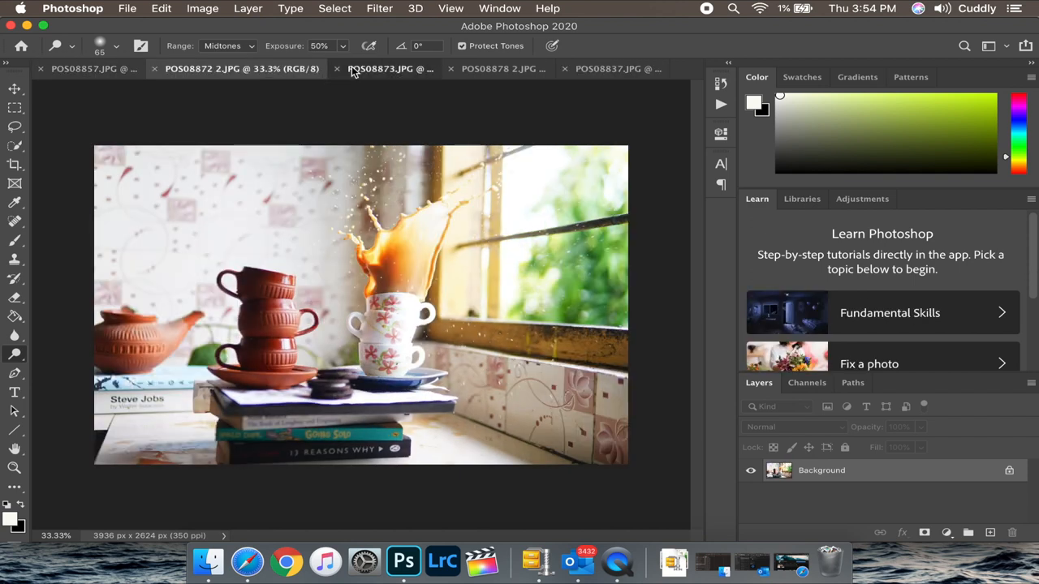
left_click(470, 69)
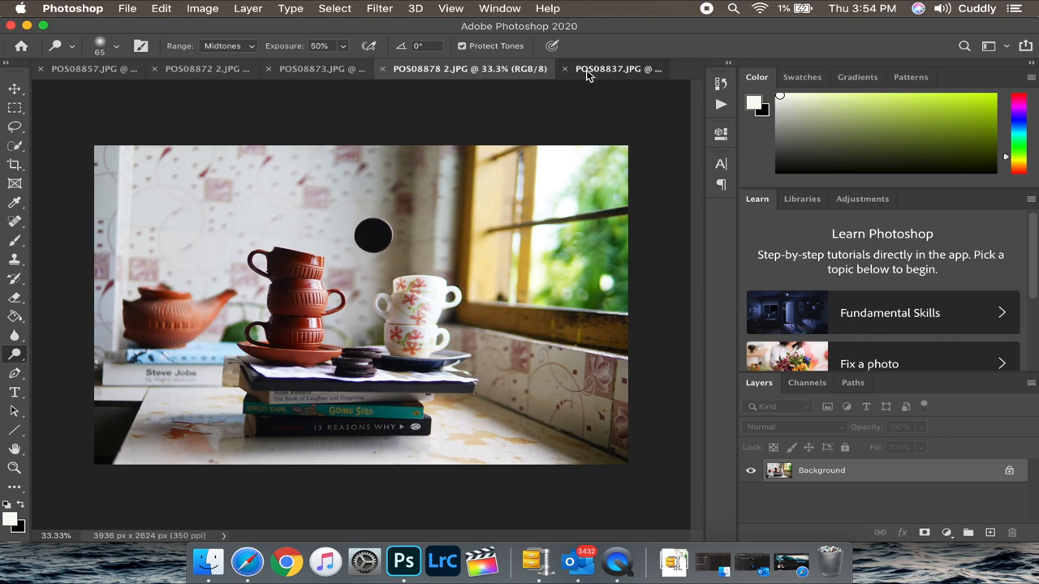
left_click(591, 69)
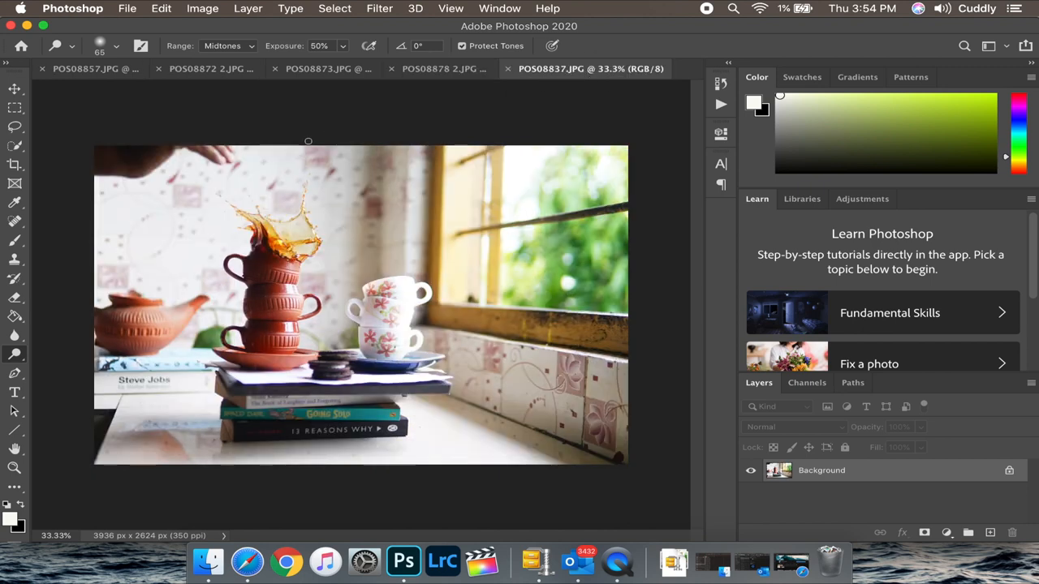
Step: Bring up the white-cup splash photo with the Rectangular Marquee ready to select all
left_click(328, 68)
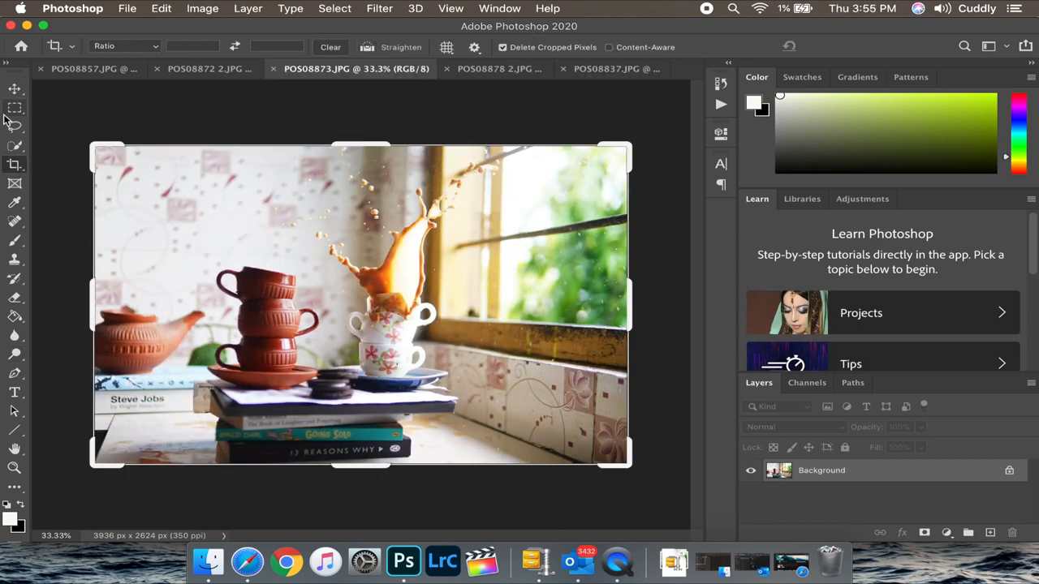
left_click(15, 107)
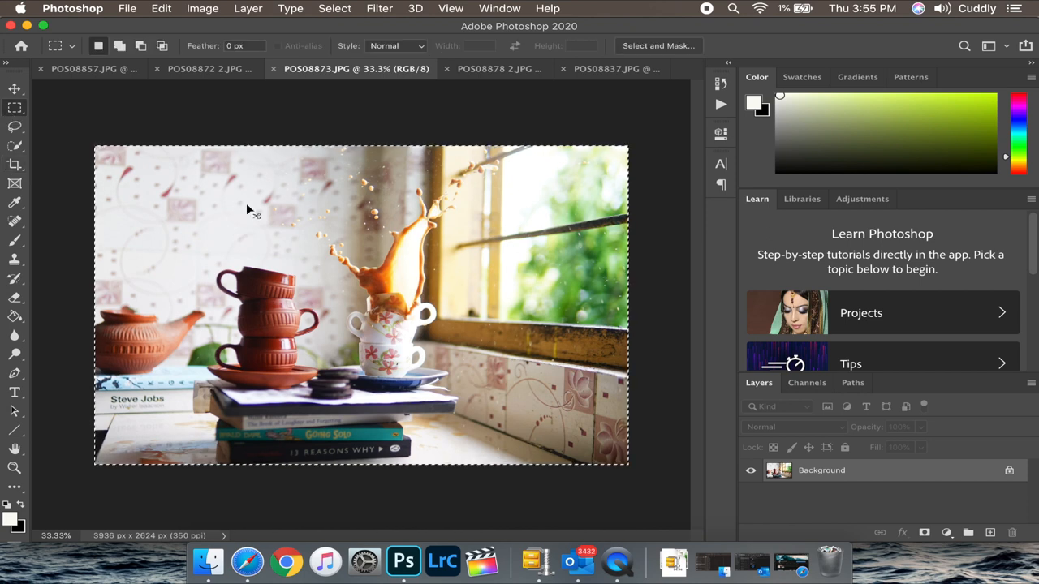
mouse_move(590, 89)
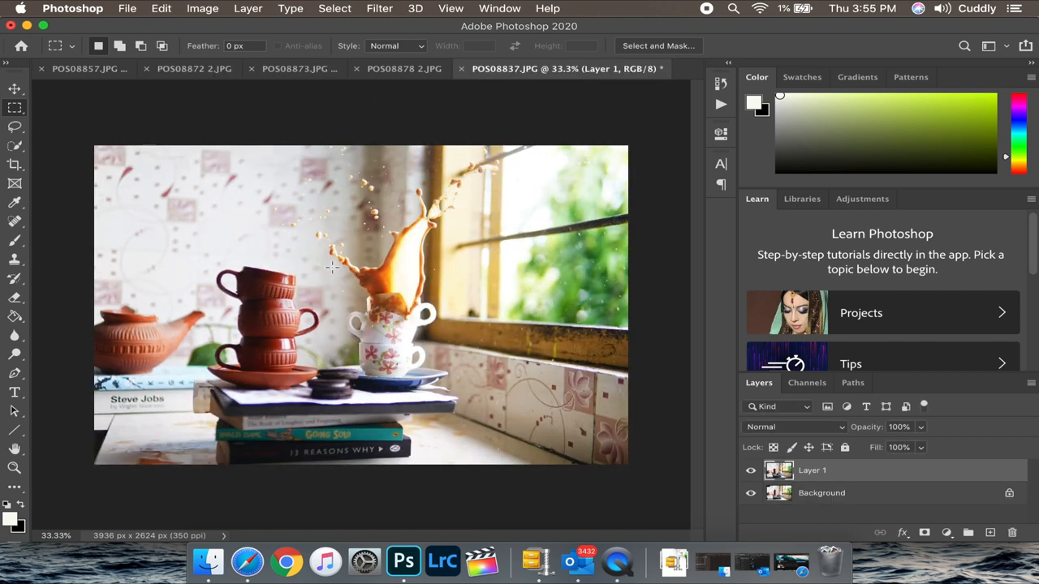
mouse_move(365, 286)
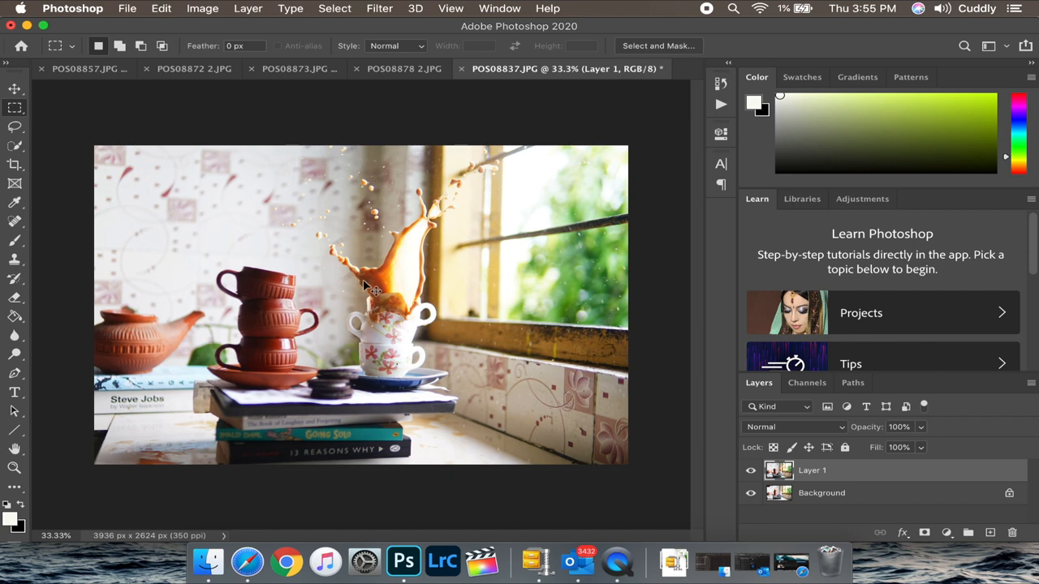
mouse_move(863, 432)
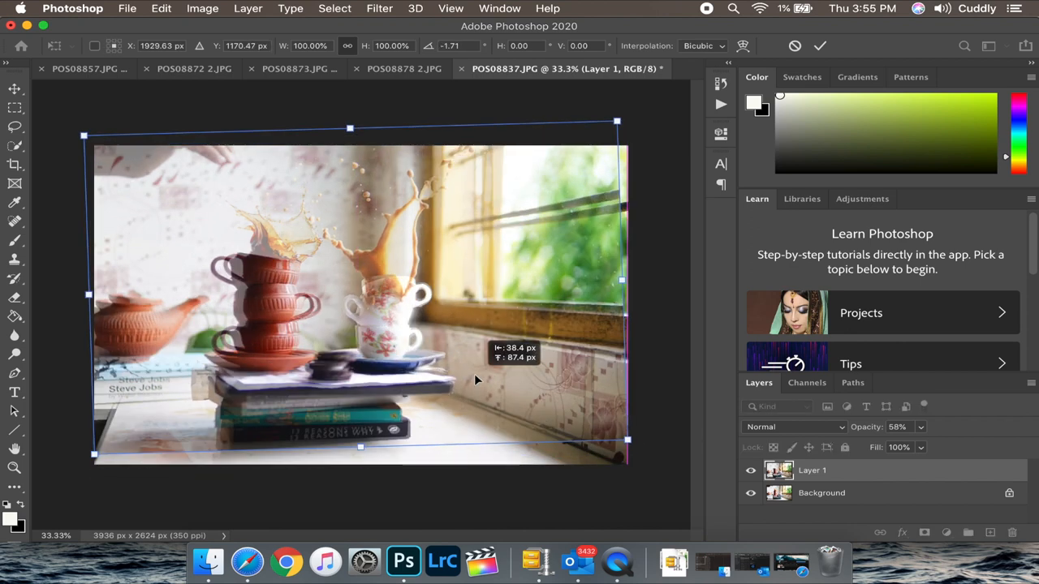
Step: Drag the pasted splash layer into alignment with the photo beneath and commit the transform
left_click_drag(474, 380, 633, 426)
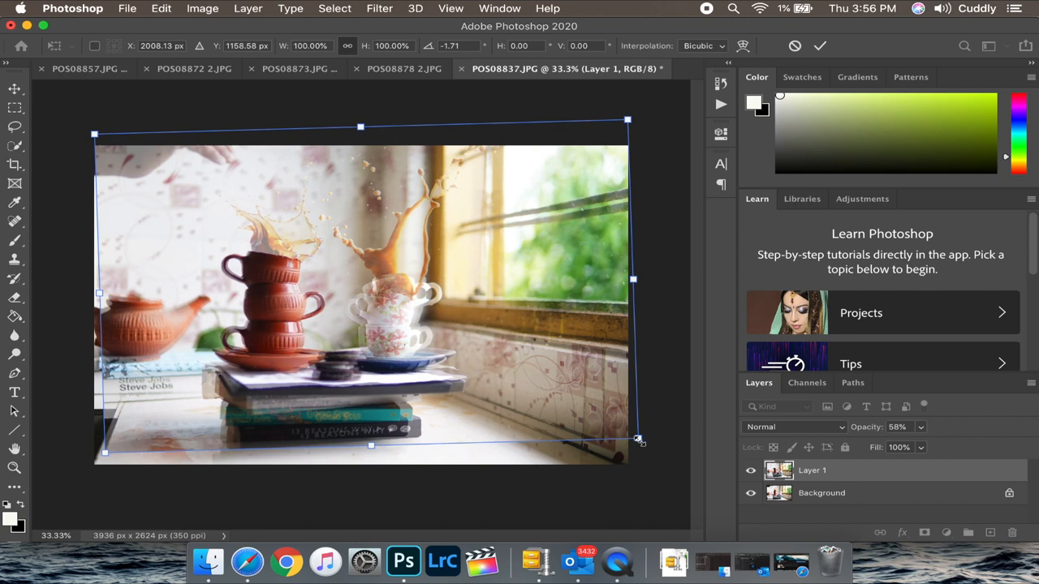
left_click(896, 425)
type("100")
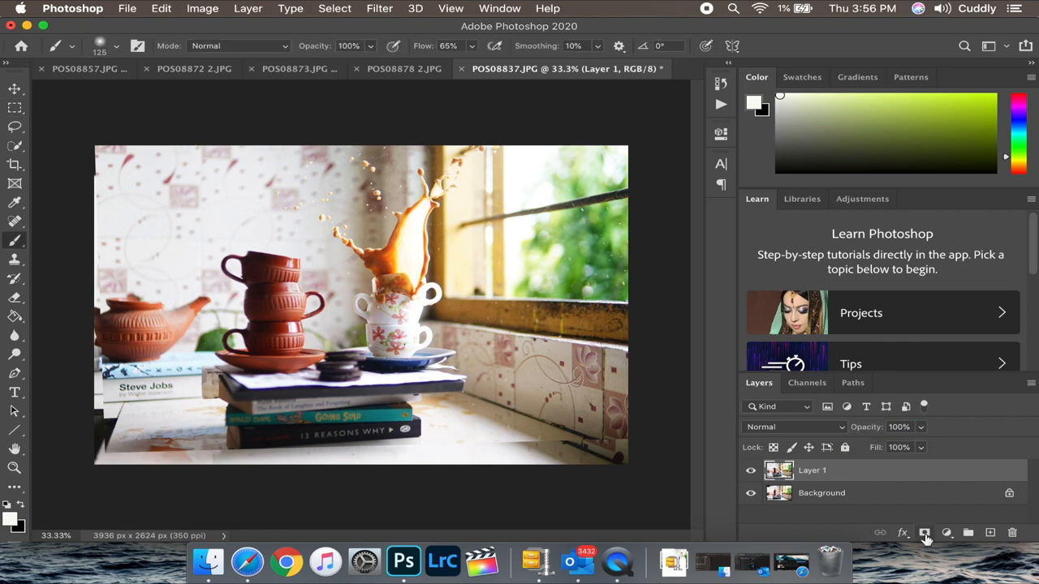
Step: Add a layer mask to the pasted splash layer and target it for painting
left_click(924, 532)
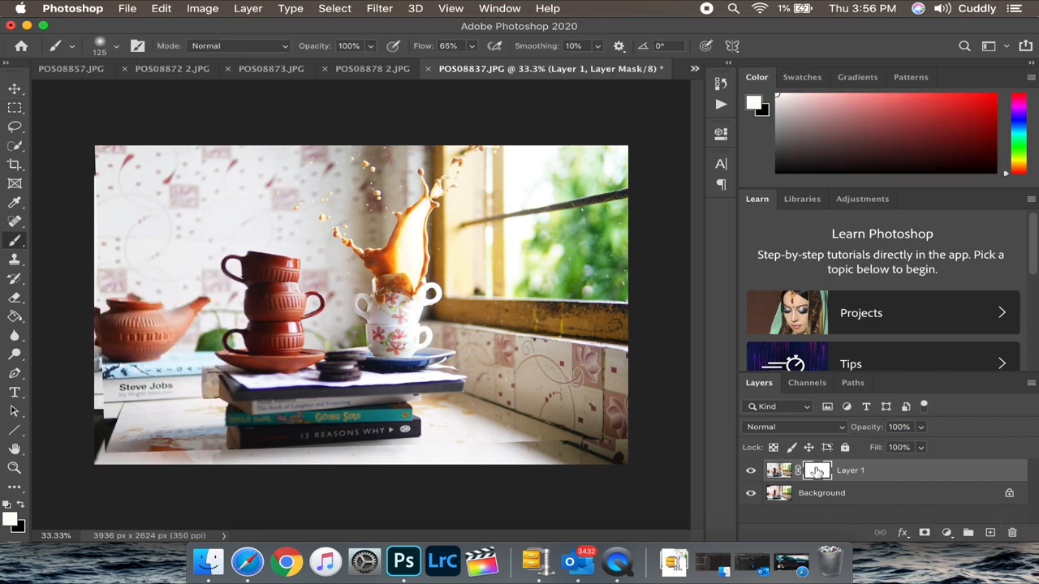
left_click(817, 470)
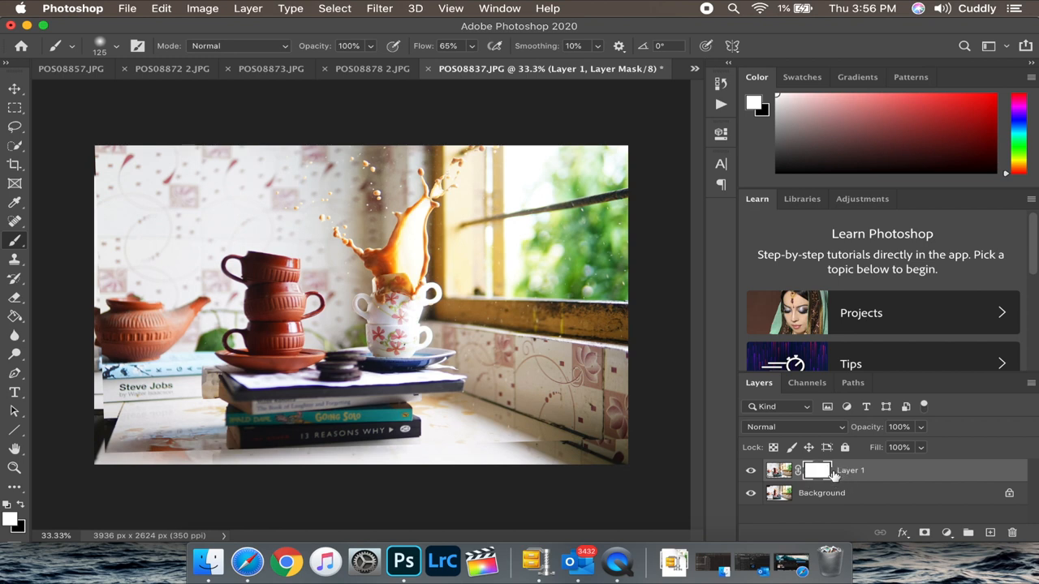
mouse_move(818, 471)
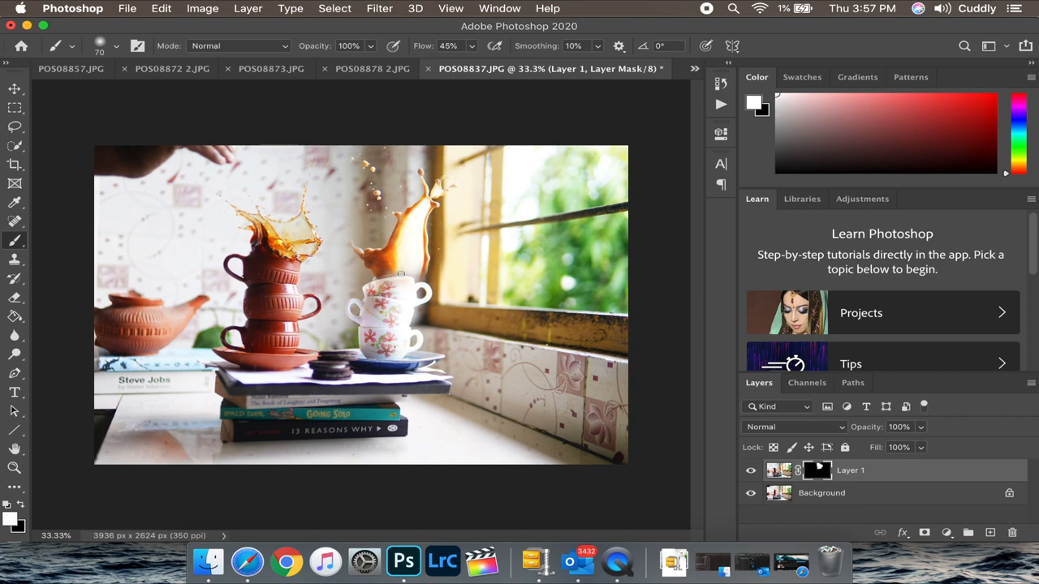
mouse_move(484, 292)
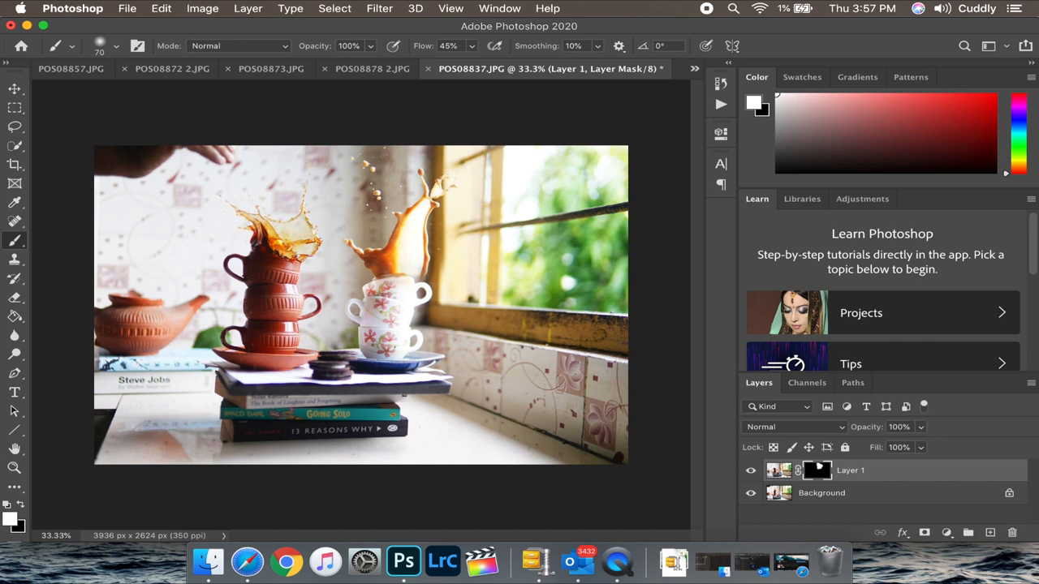
mouse_move(487, 123)
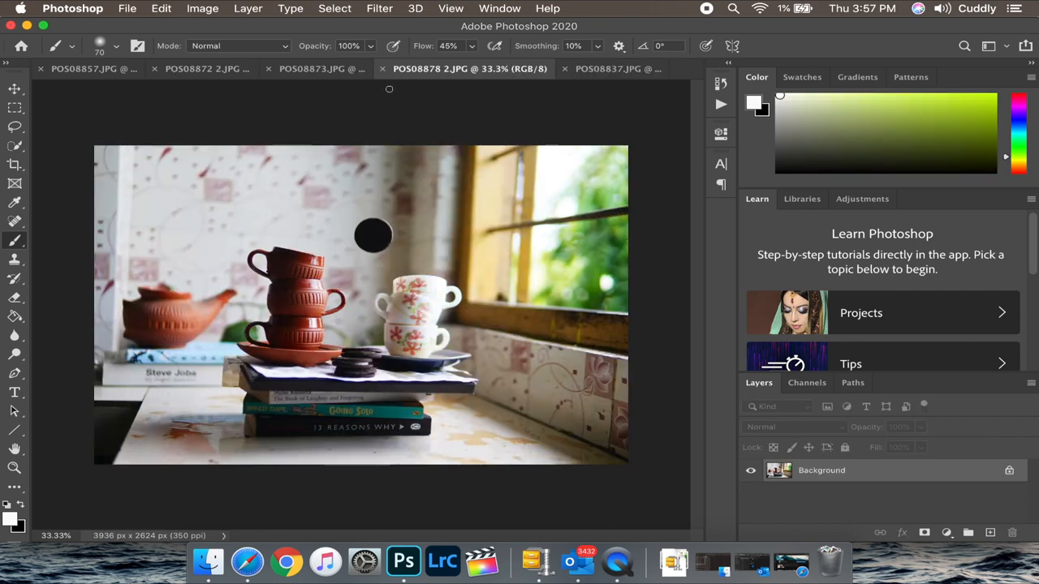
Step: Flip through the tea photos to reach the falling-Oreo shot POS08878 2.JPG for copying
left_click(333, 68)
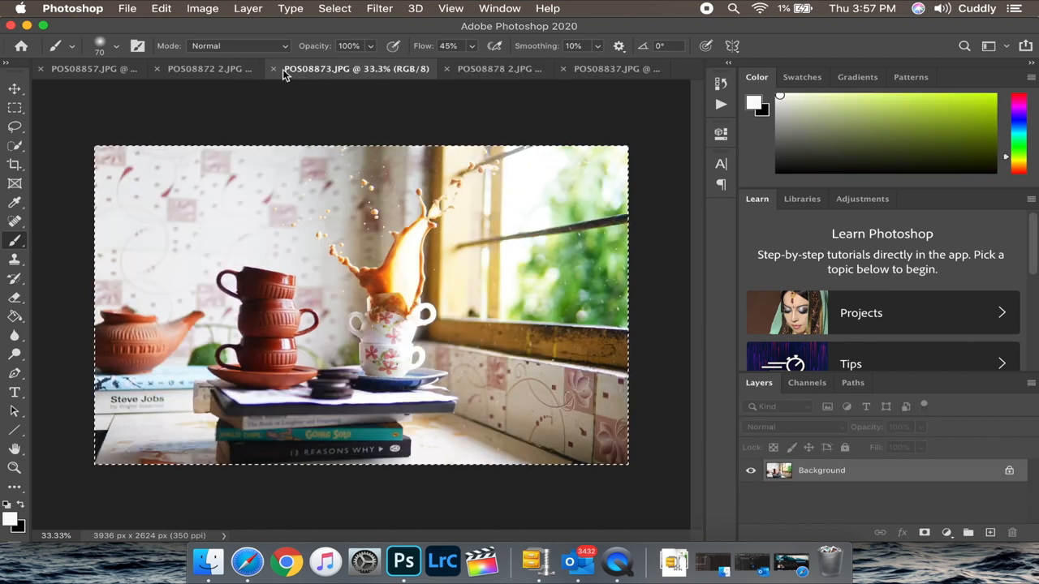
left_click(84, 68)
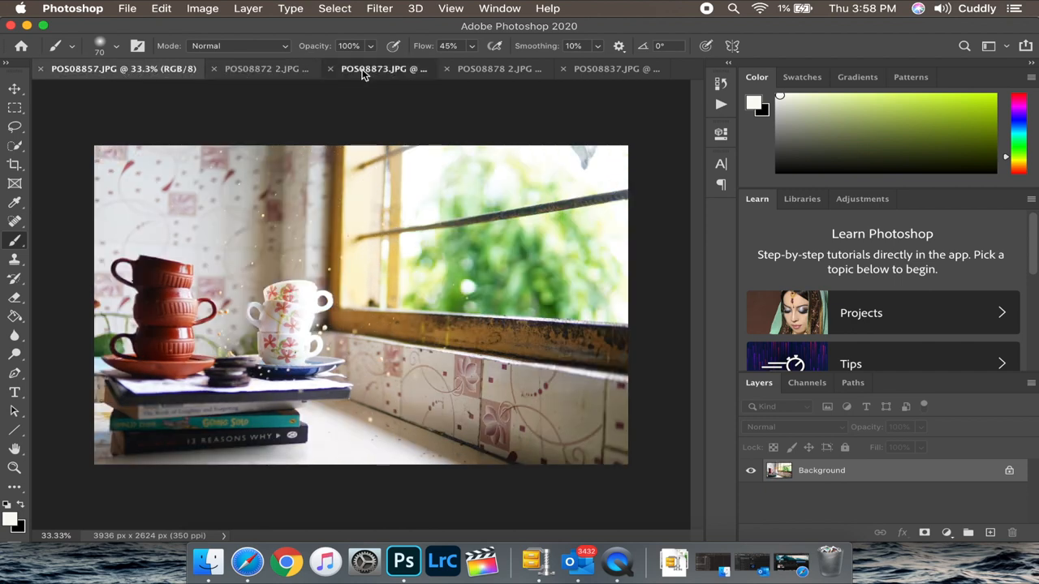
left_click(374, 68)
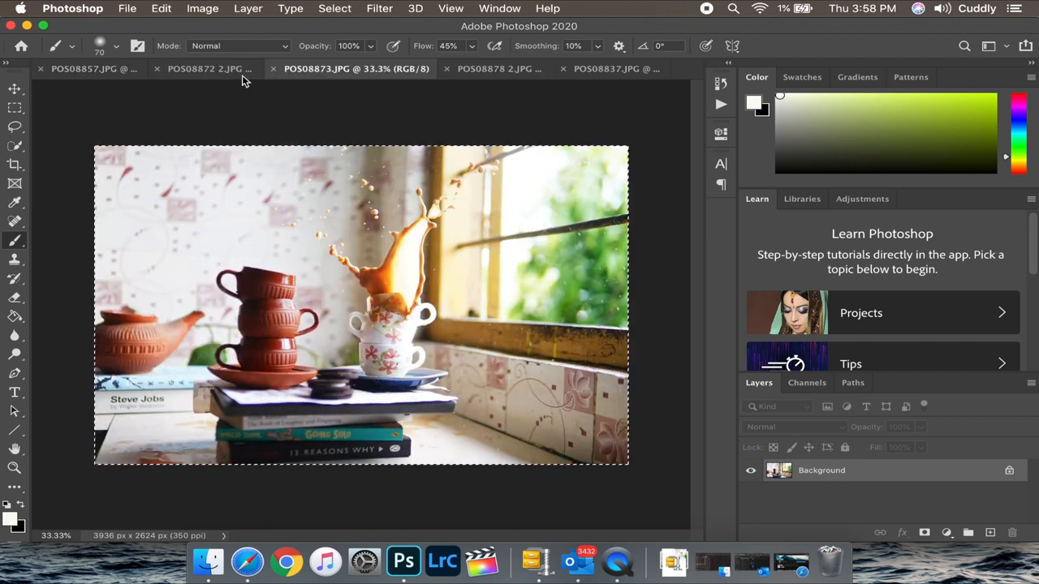
left_click(235, 69)
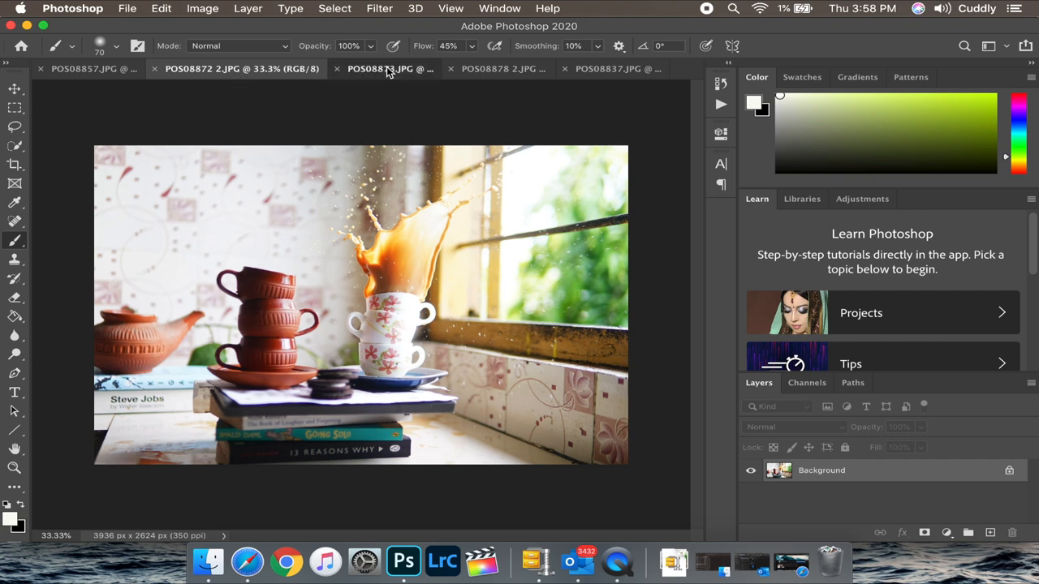
left_click(471, 69)
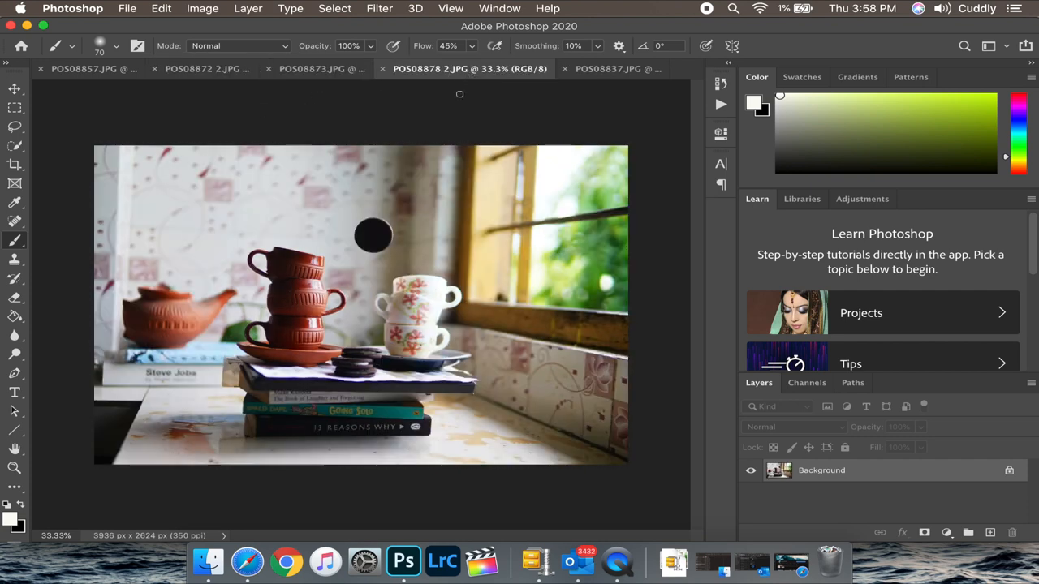
mouse_move(376, 194)
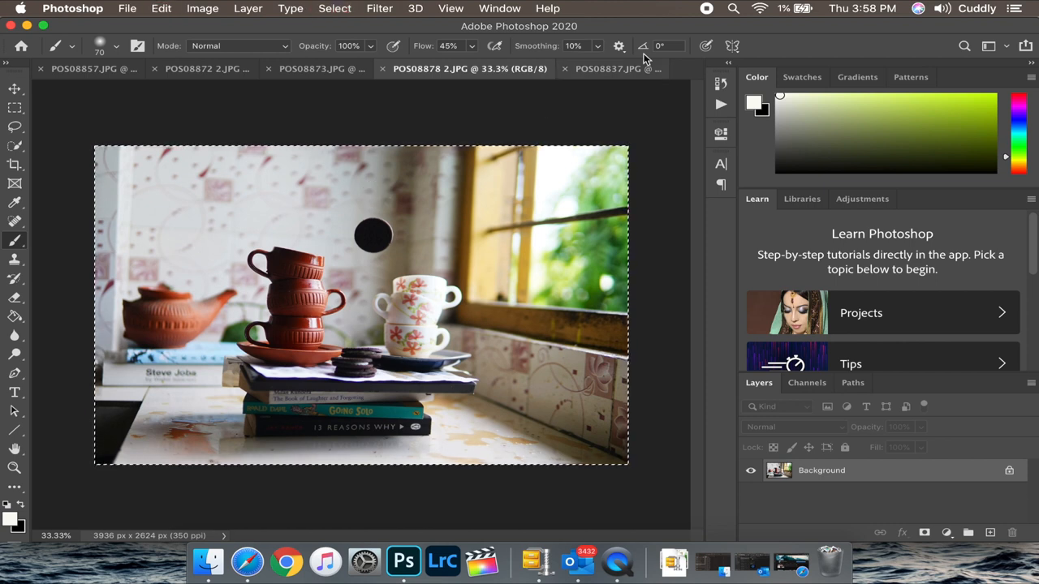
left_click(227, 69)
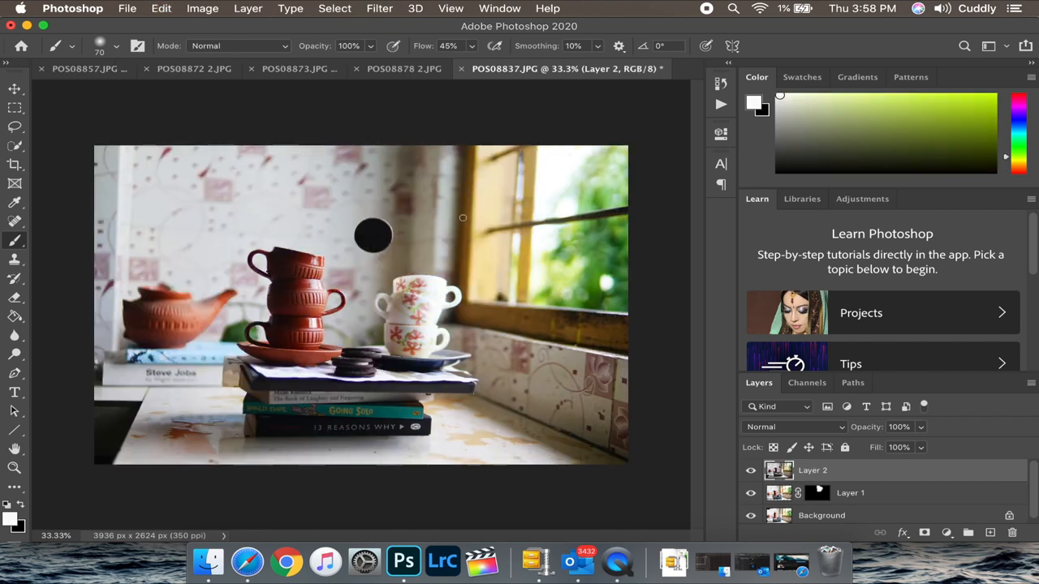
mouse_move(451, 219)
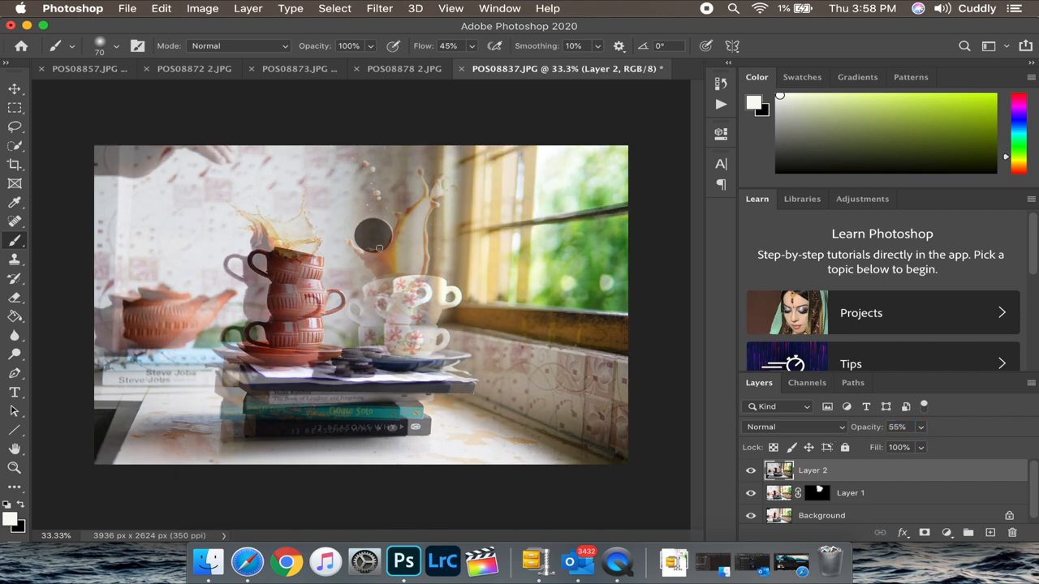
mouse_move(380, 224)
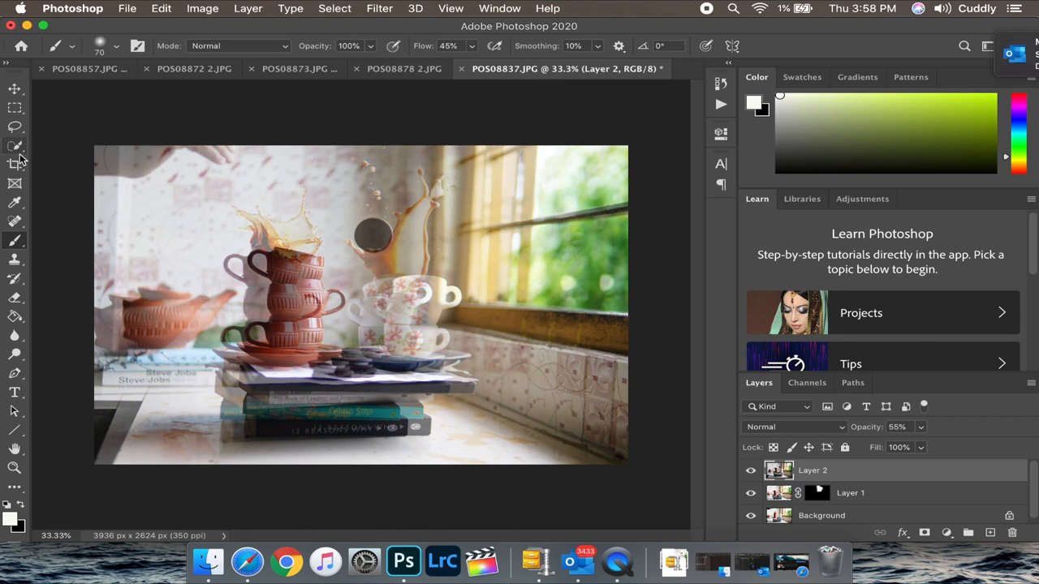
mouse_move(15, 87)
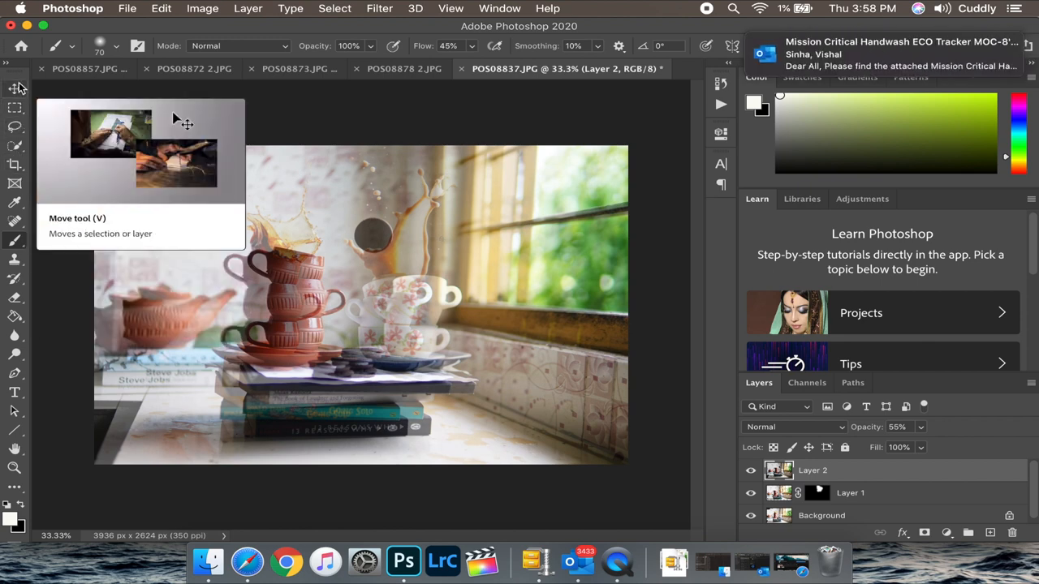
Step: Move the Oreo layer so its cups line up with the composite, then ready its opacity for resetting to 100%
left_click(14, 88)
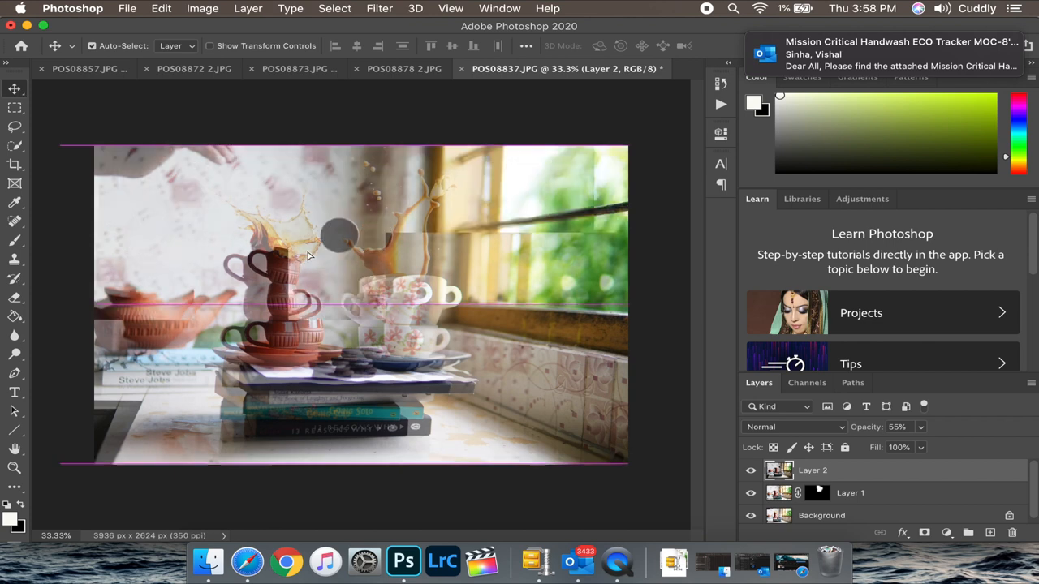
left_click_drag(308, 256, 349, 263)
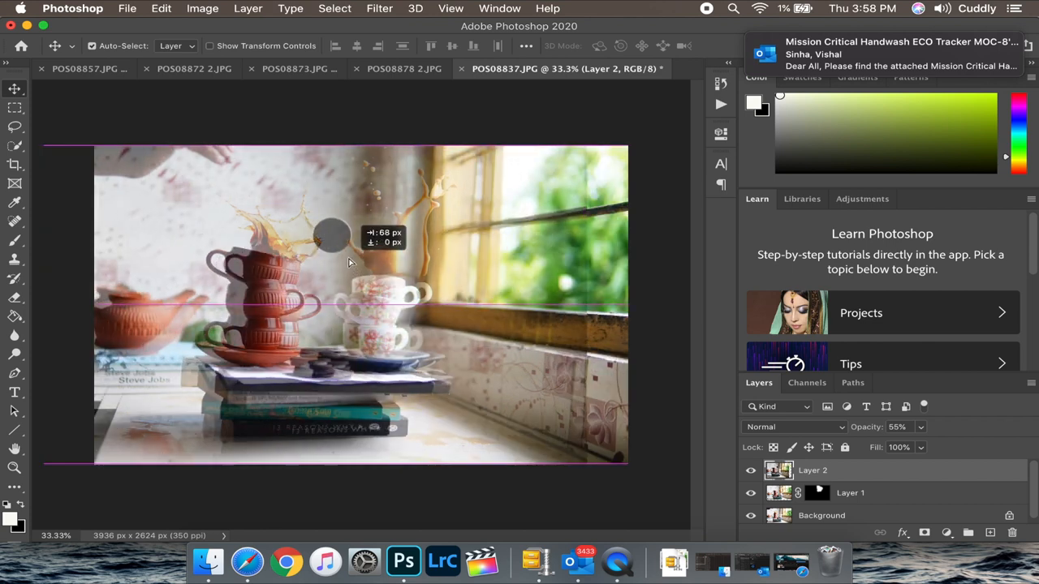
left_click_drag(349, 260, 349, 256)
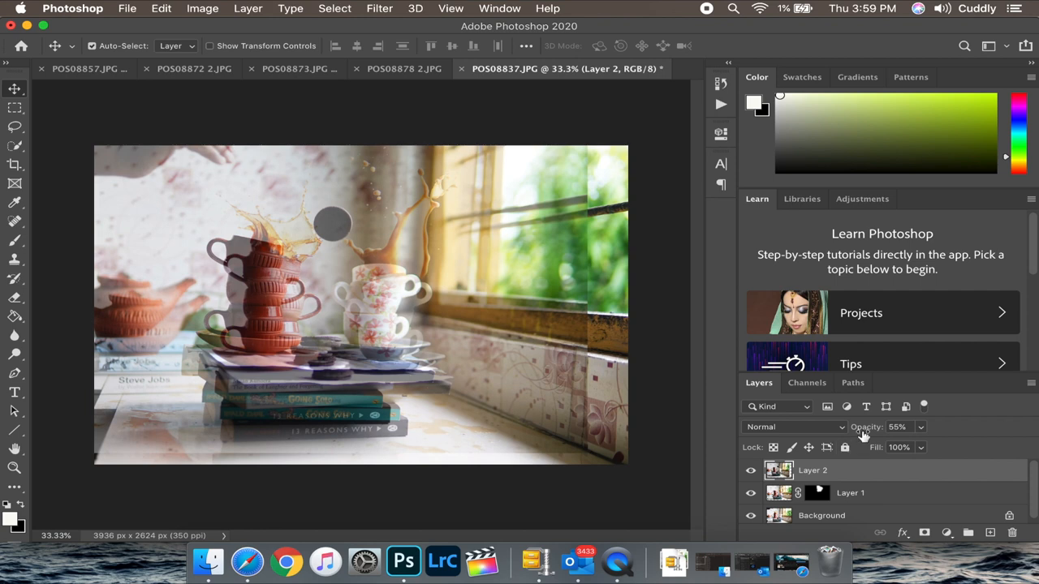
triple_click(899, 427)
type("100")
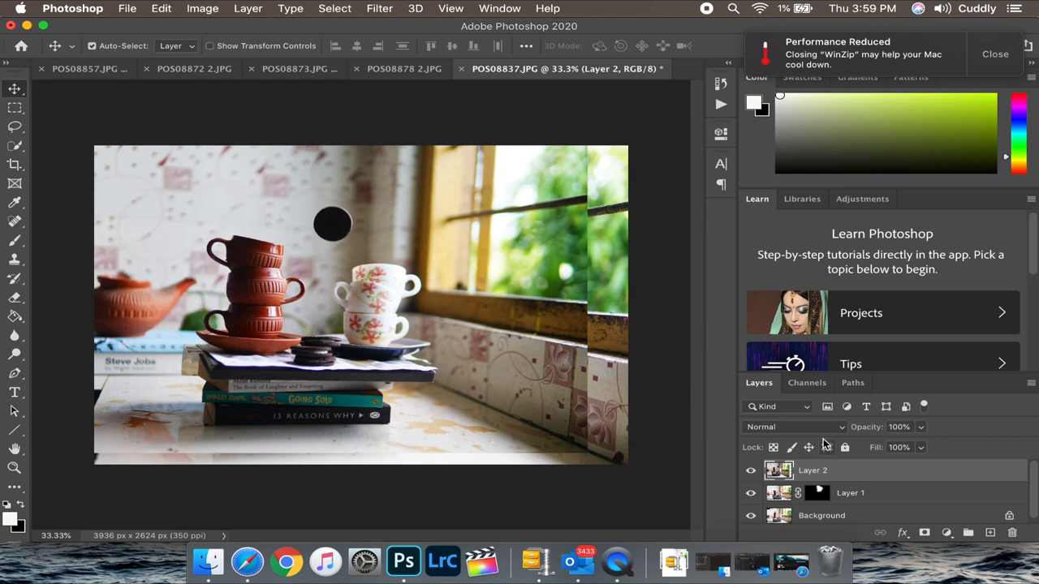
mouse_move(923, 533)
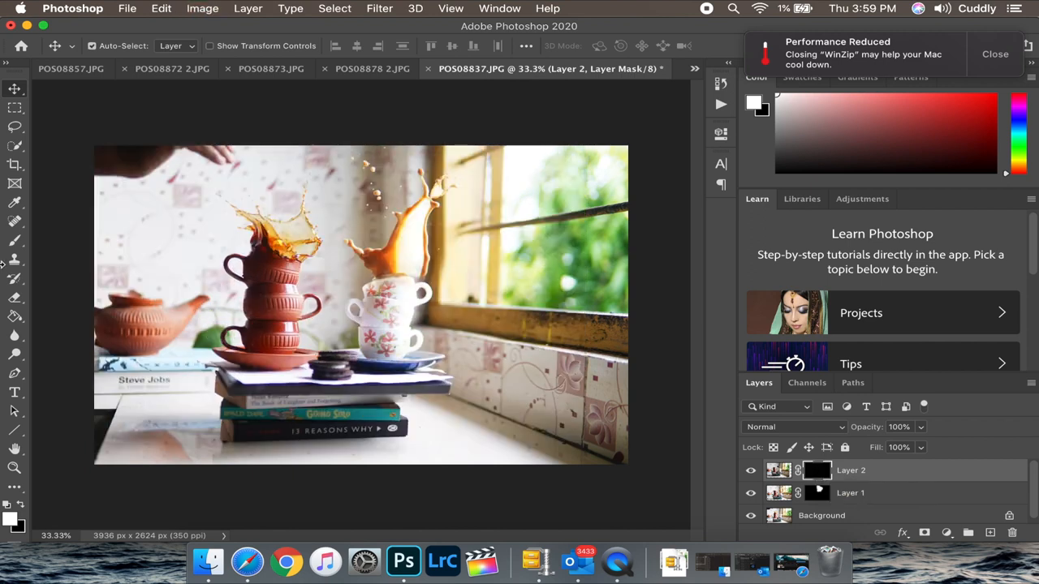
mouse_move(14, 240)
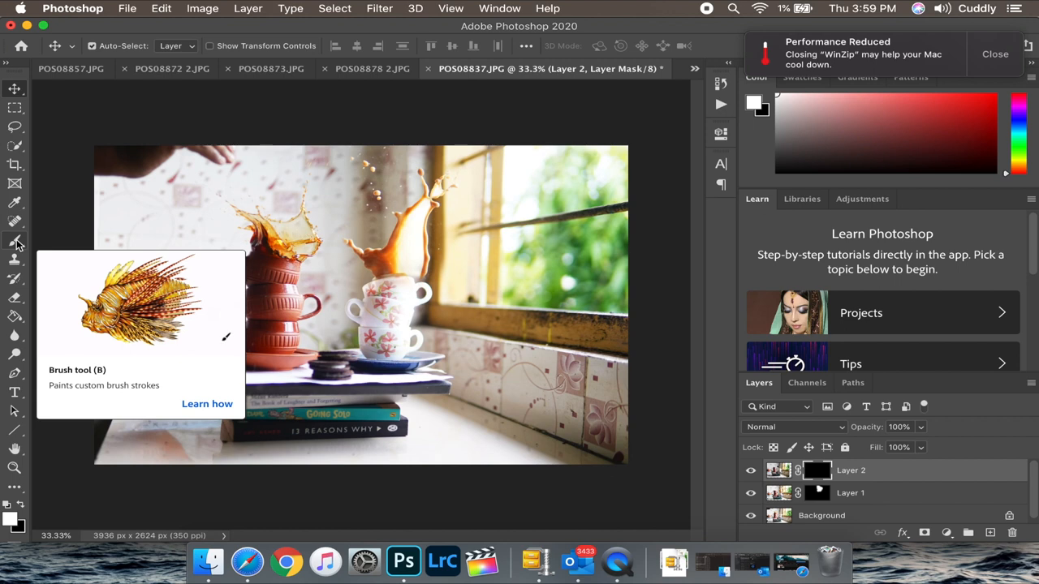
Step: Switch to the Brush to paint the Oreo back in on the inverted mask
left_click(15, 240)
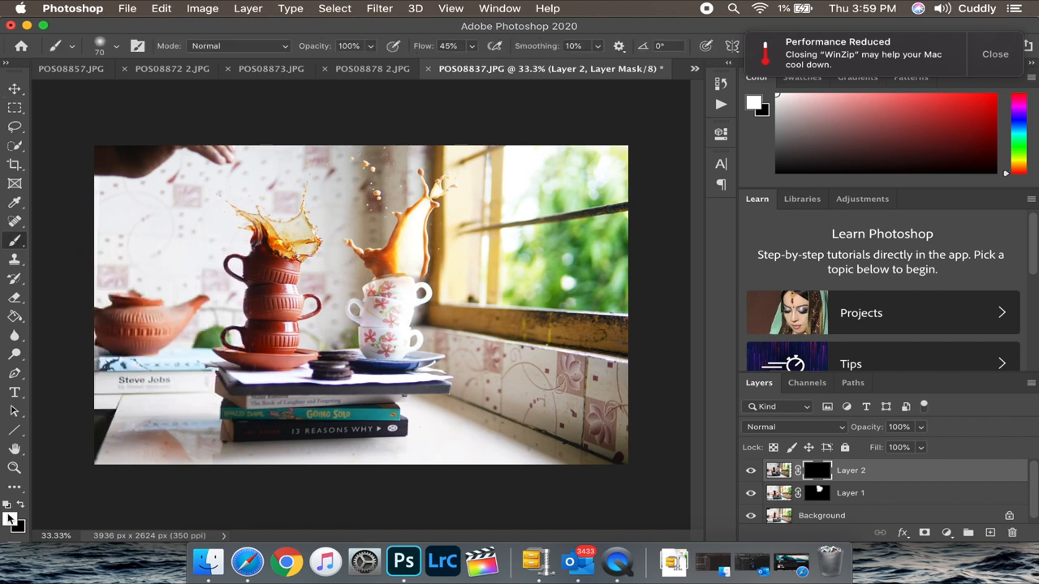
mouse_move(328, 218)
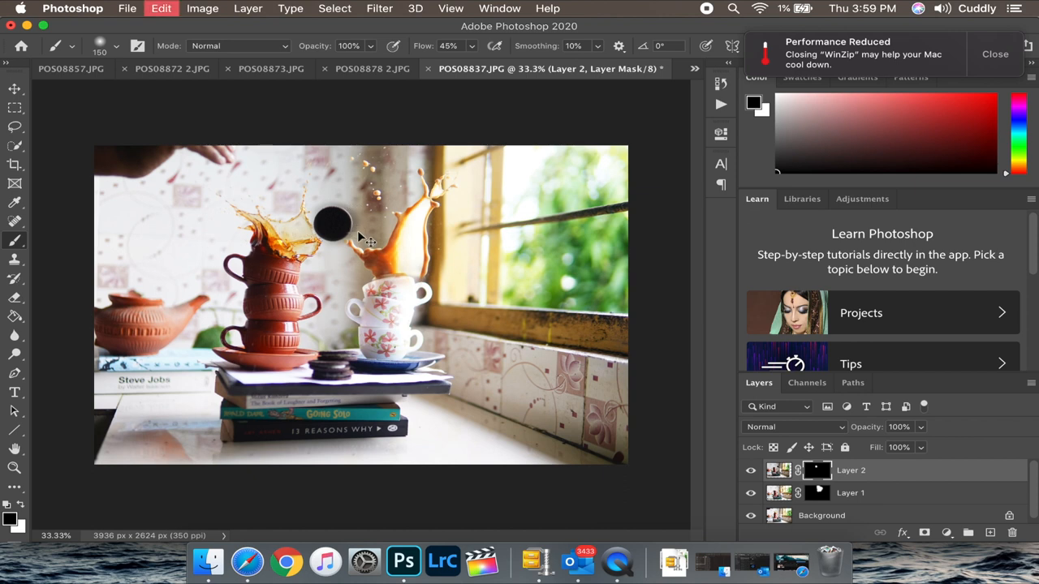
mouse_move(341, 198)
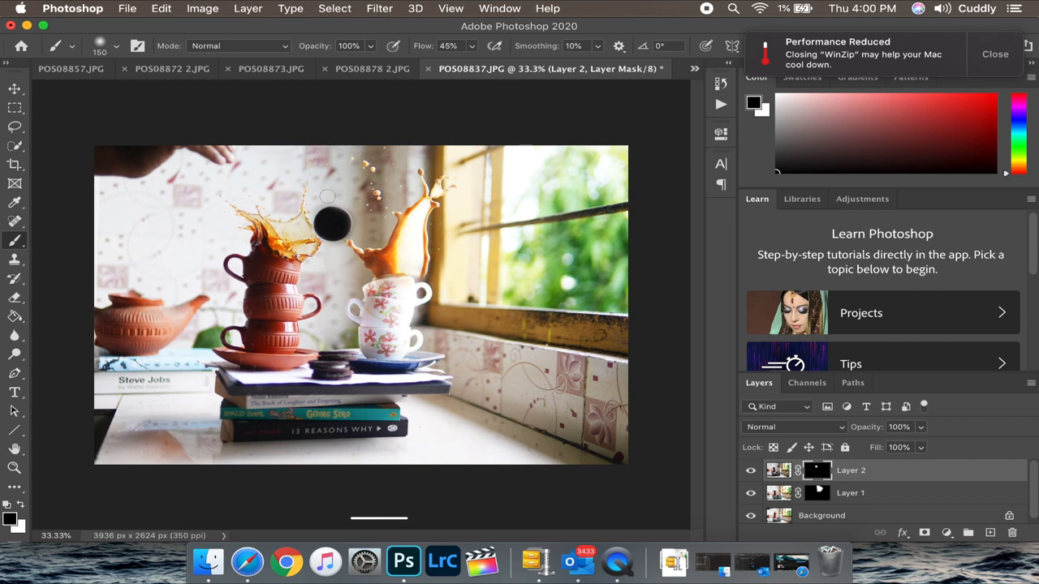
Step: Stamp visible layers into one new layer and pull the crop edges in from left, right and bottom
key("cmd+alt+shift+e")
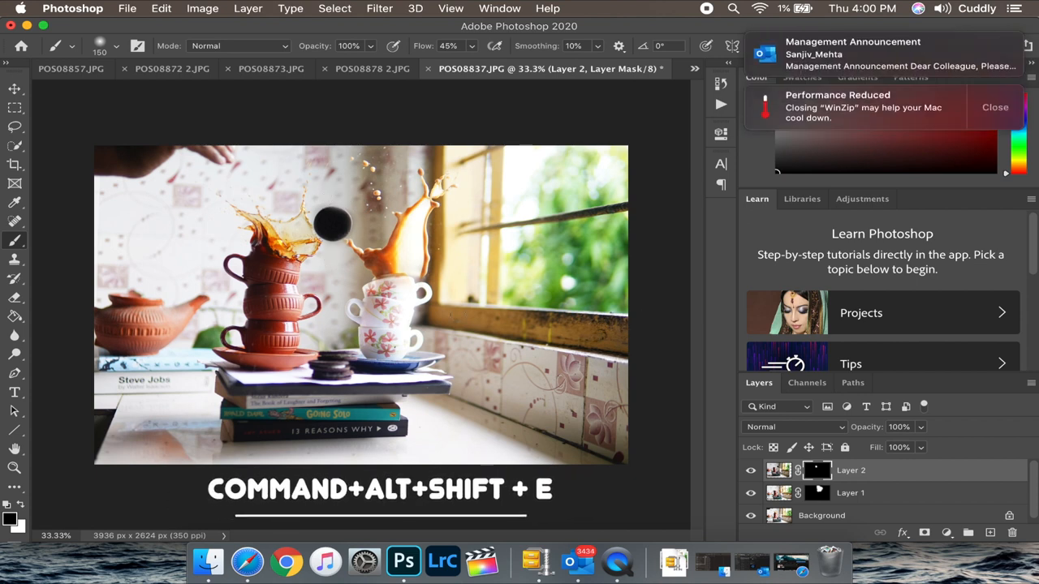
key("cmd+alt+shift+e")
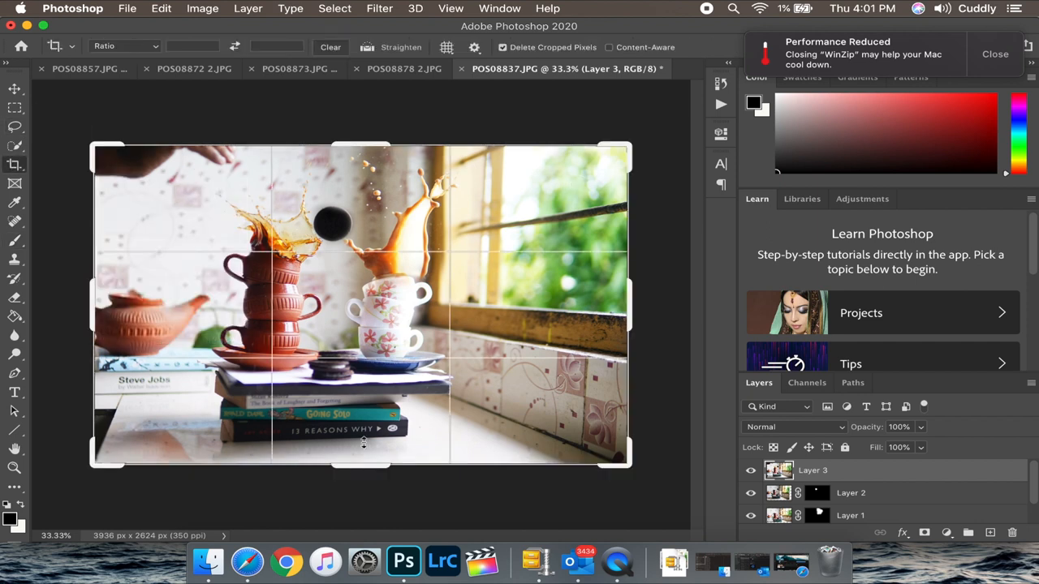
left_click_drag(363, 463, 364, 445)
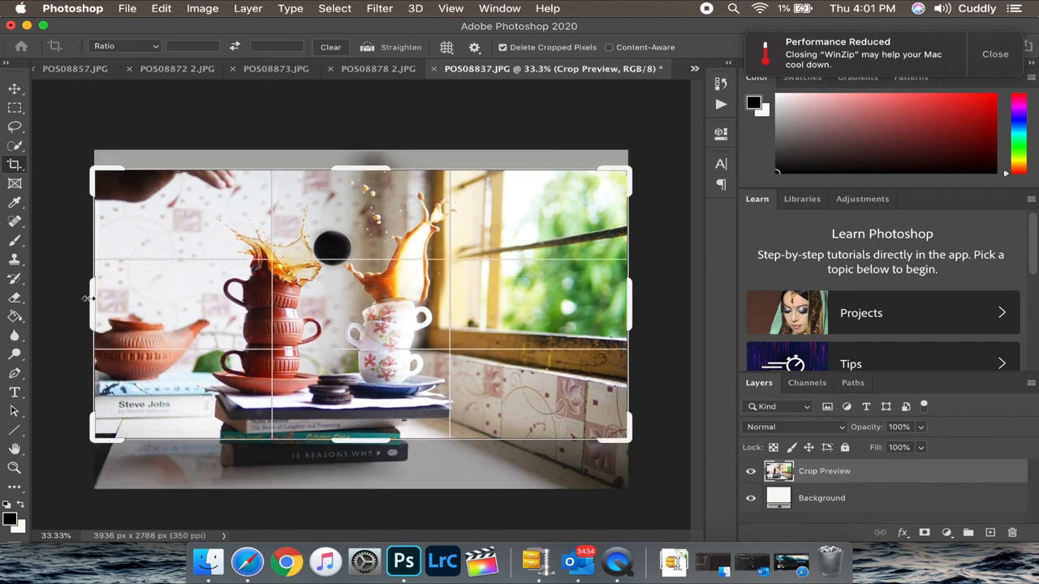
left_click_drag(91, 305, 104, 305)
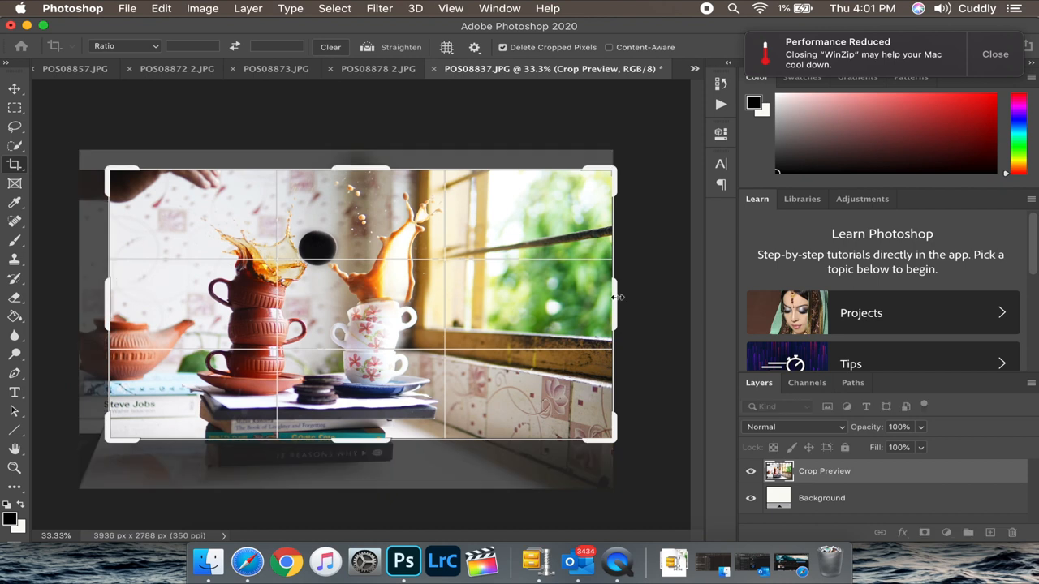
left_click_drag(614, 302, 592, 302)
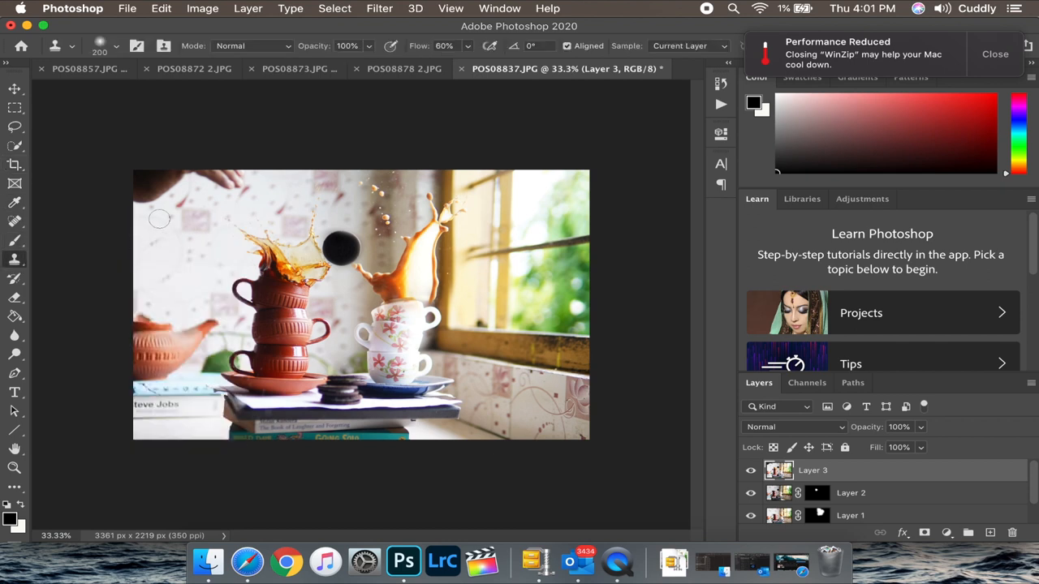
mouse_move(3, 258)
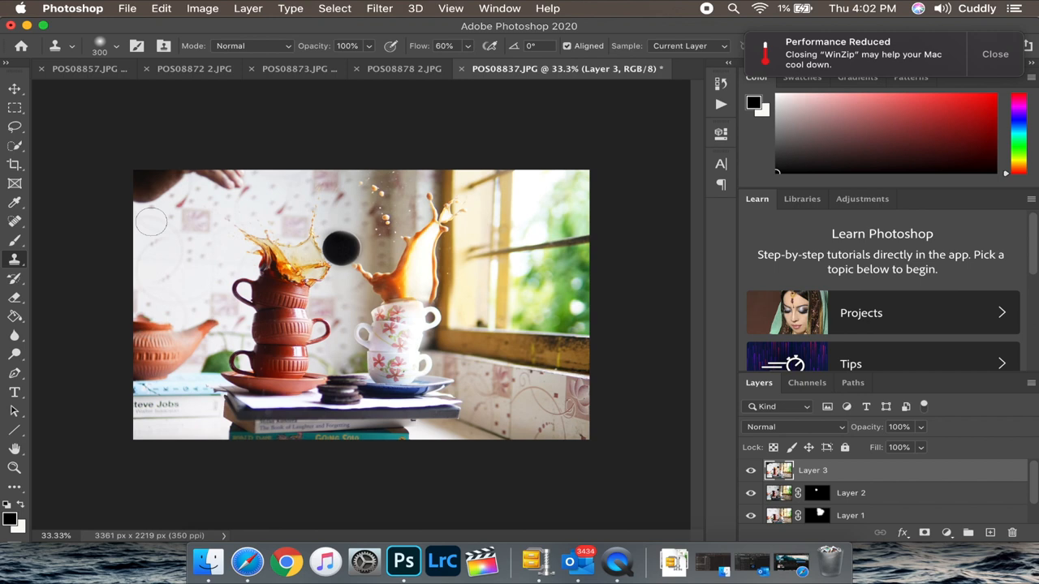
mouse_move(143, 201)
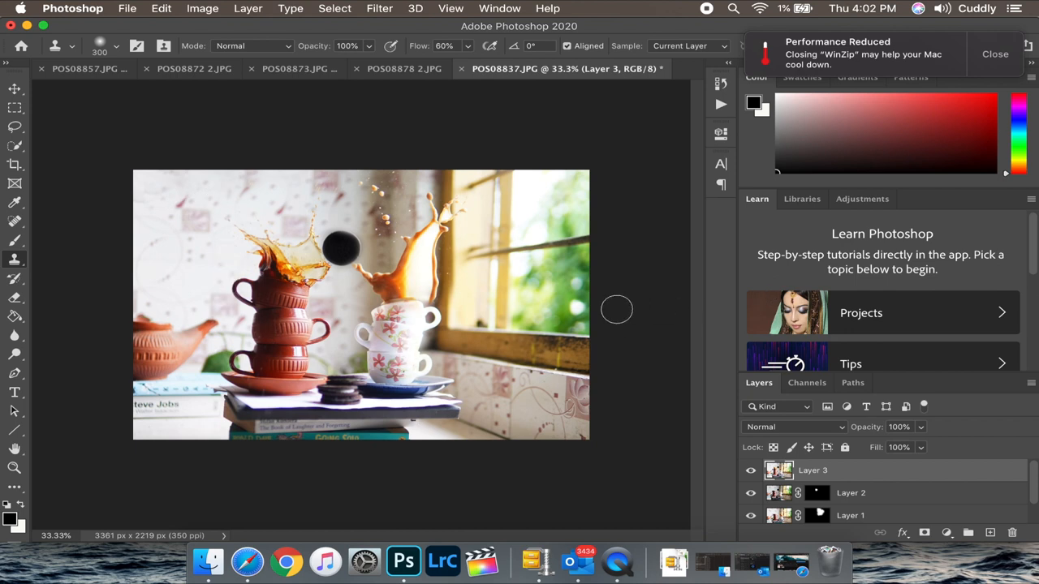
mouse_move(501, 95)
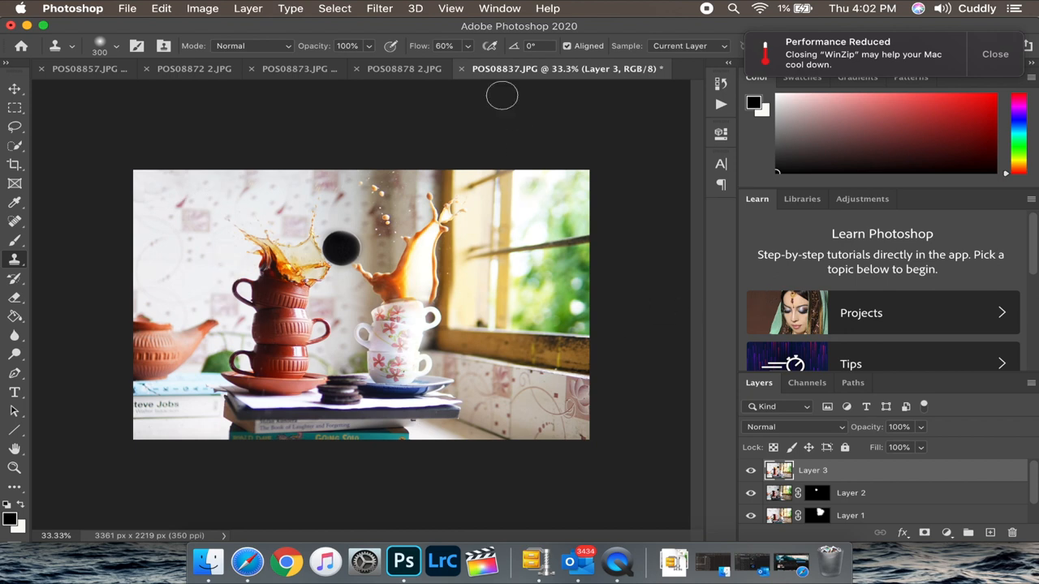
left_click(379, 8)
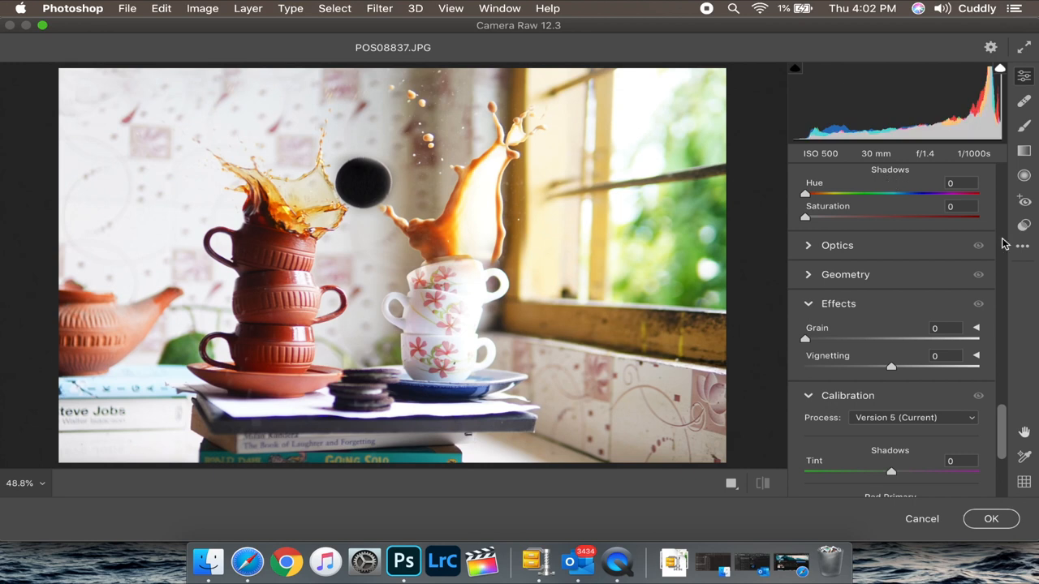
left_click(1022, 224)
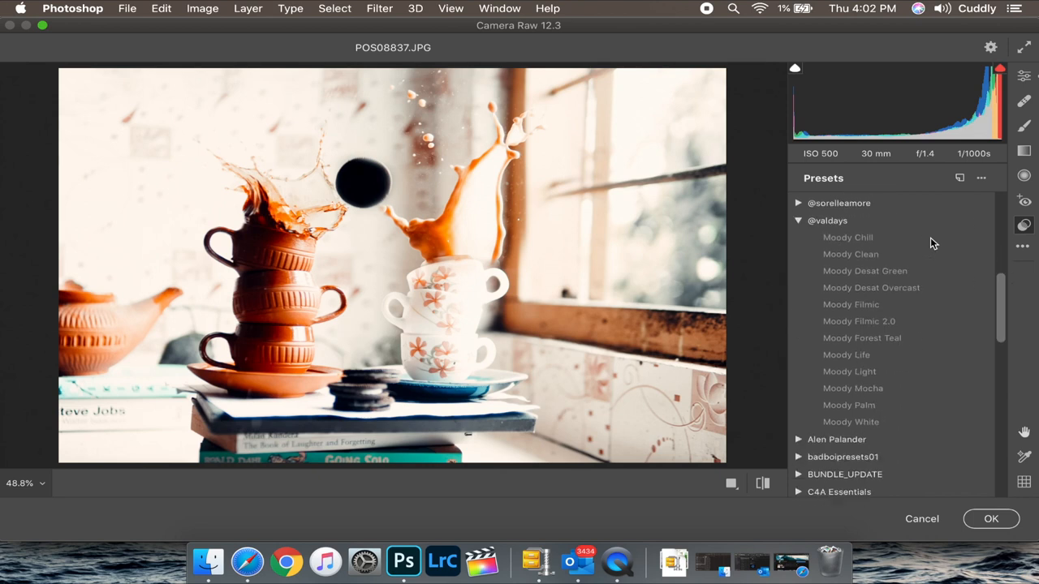
mouse_move(889, 309)
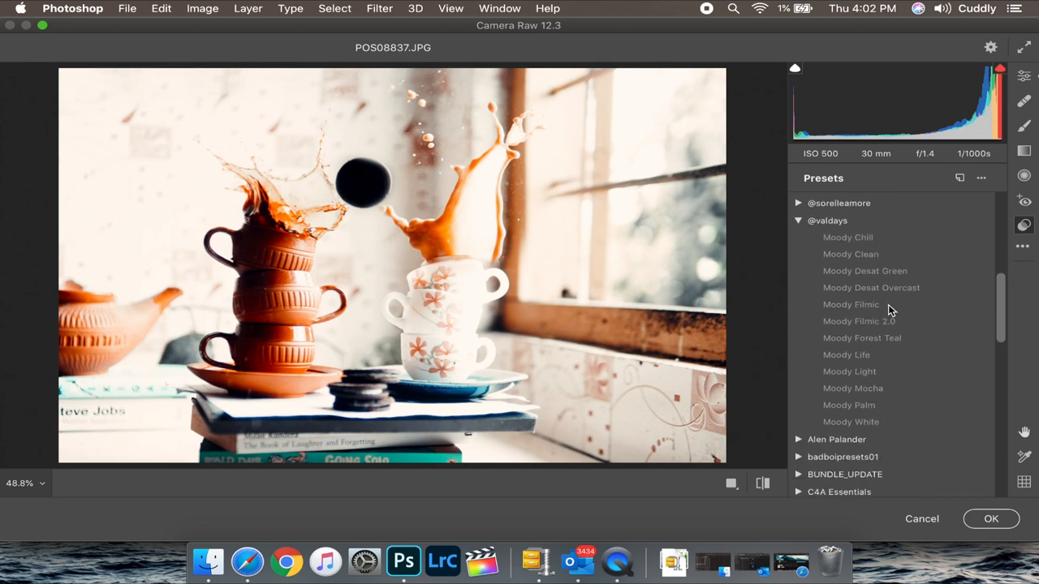
left_click(847, 353)
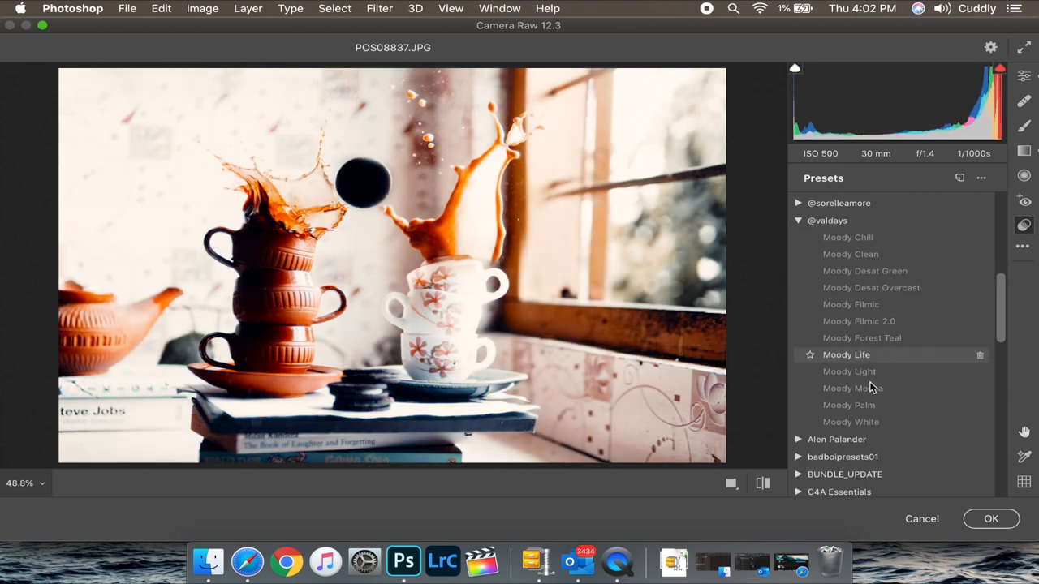
left_click(852, 387)
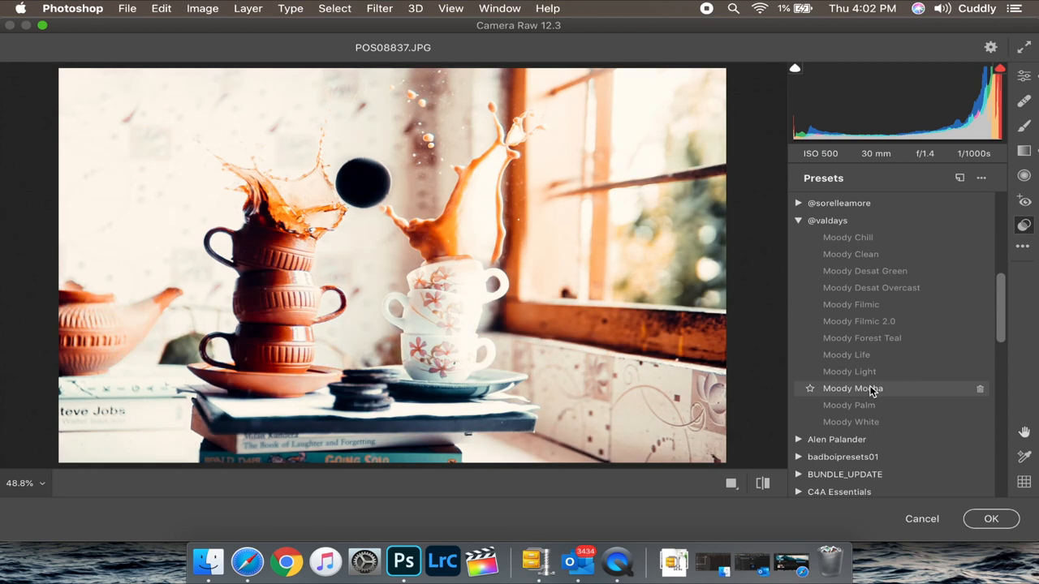
left_click(852, 388)
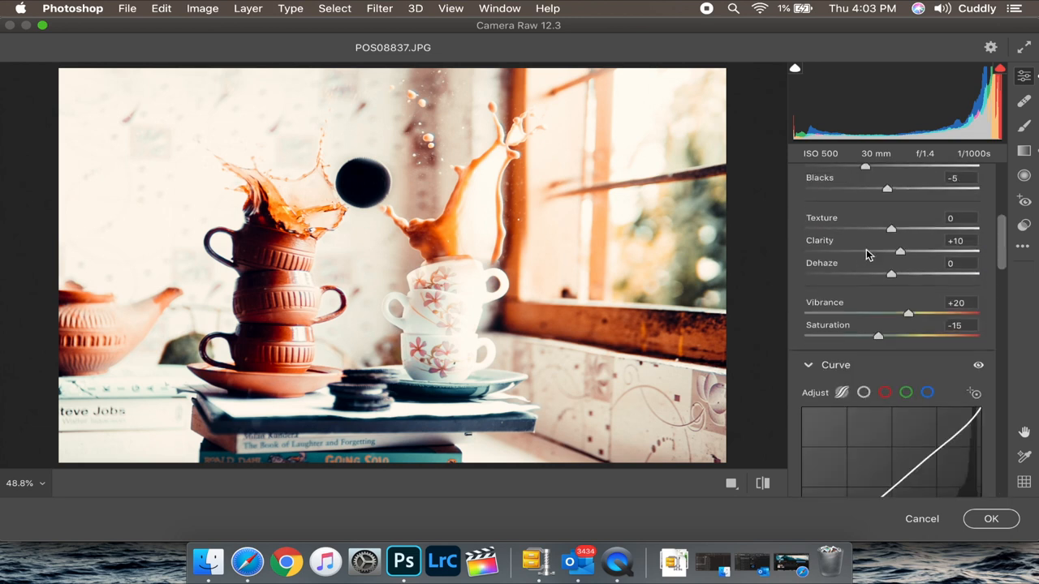
Step: Set Whites -100, Contrast -2 and Exposure -0.50 in the Basic panel
scroll("up", 3)
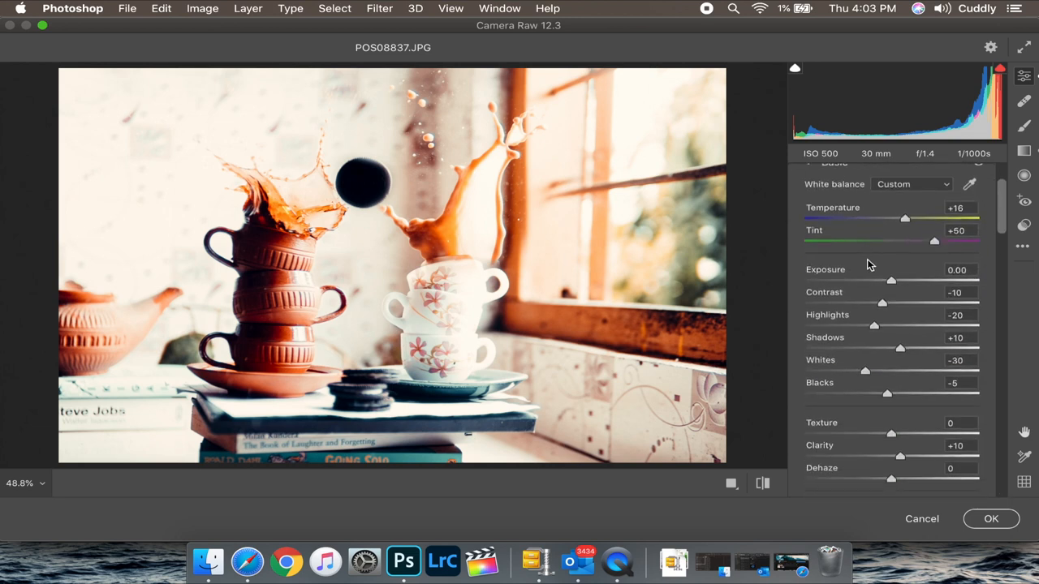
left_click_drag(873, 325, 812, 321)
type("-100")
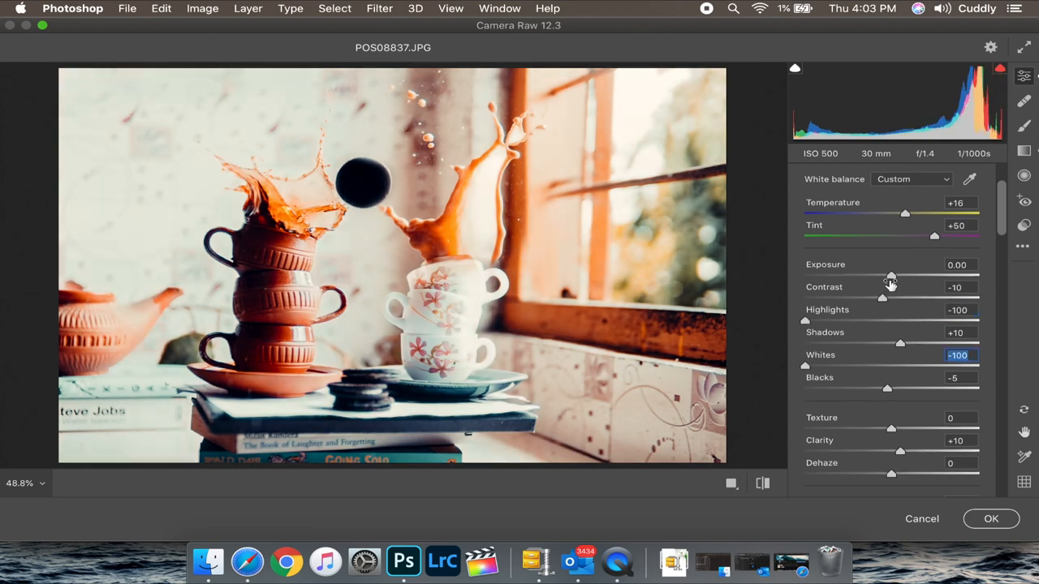
left_click_drag(883, 297, 889, 297)
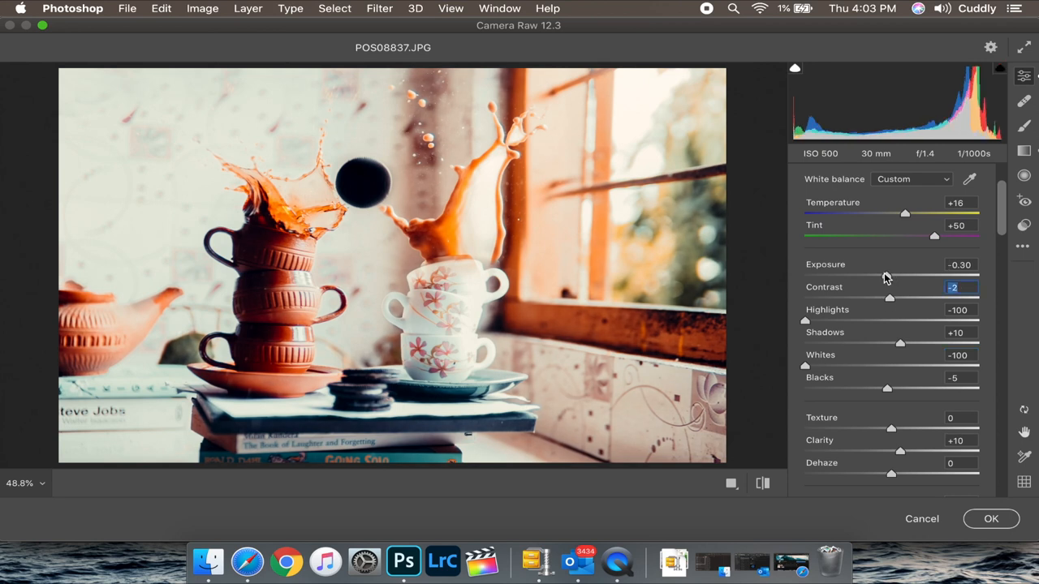
left_click_drag(885, 274, 879, 275)
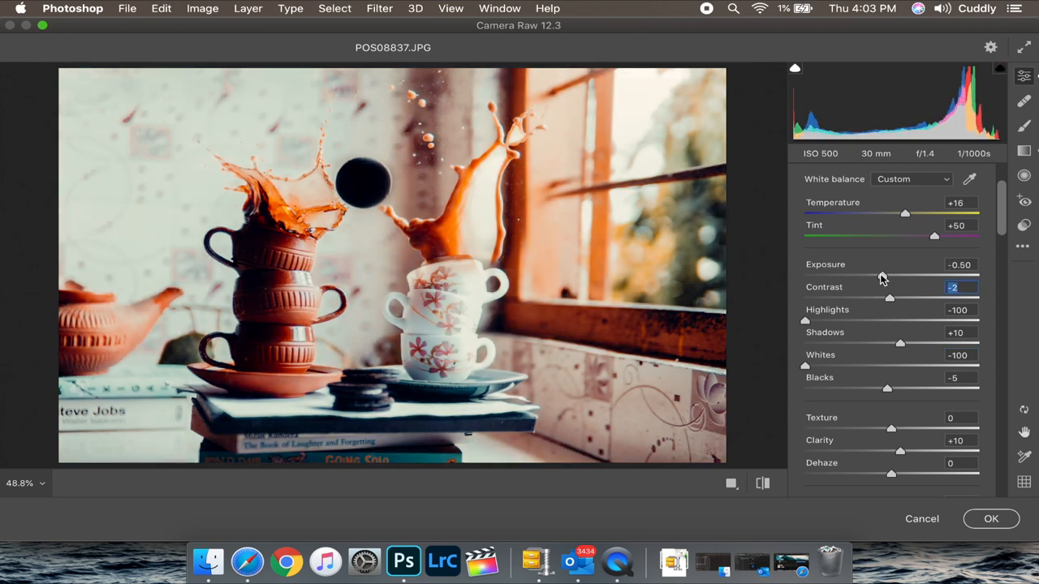
Step: Lower Shadows to -8, raise Blacks to +2 and add Texture +8
scroll("down", 3)
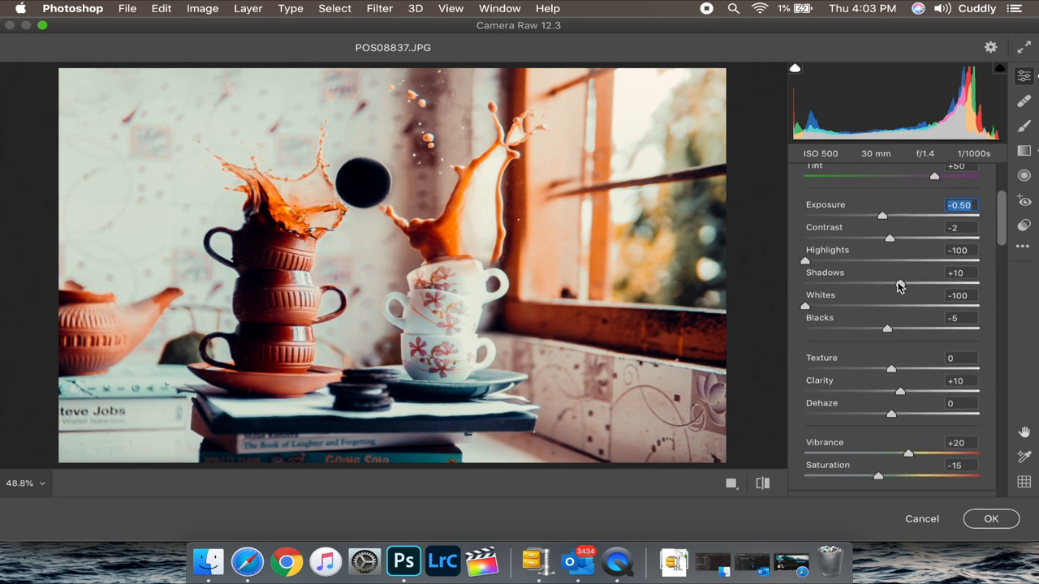
left_click_drag(900, 285, 889, 285)
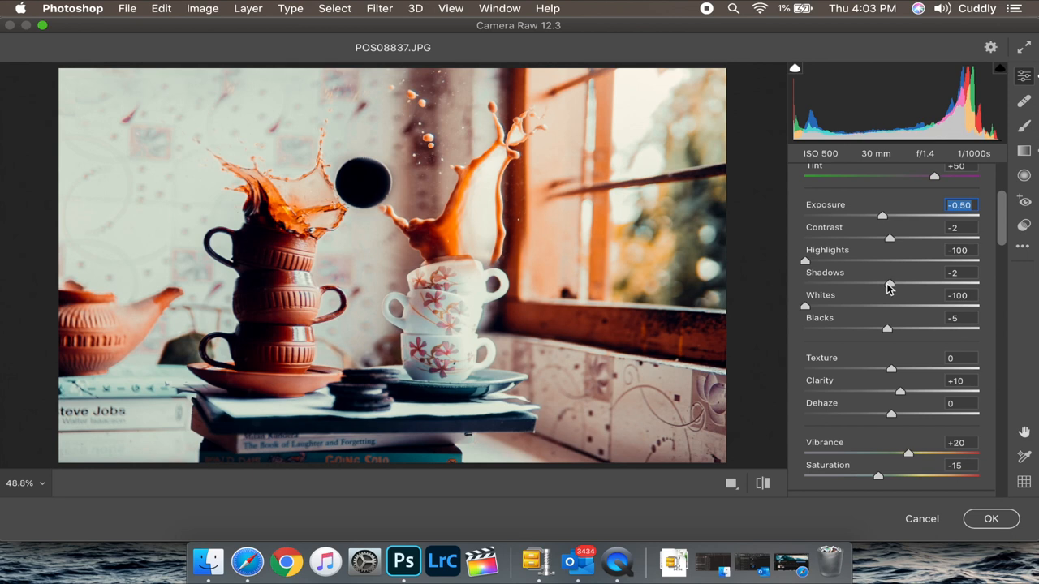
left_click_drag(889, 286, 883, 285)
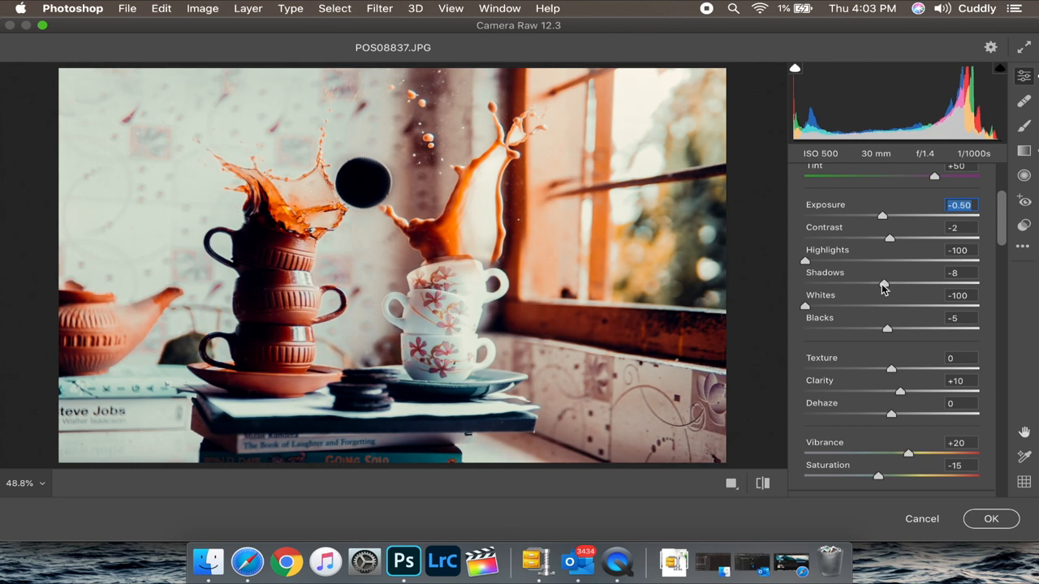
left_click_drag(886, 328, 892, 328)
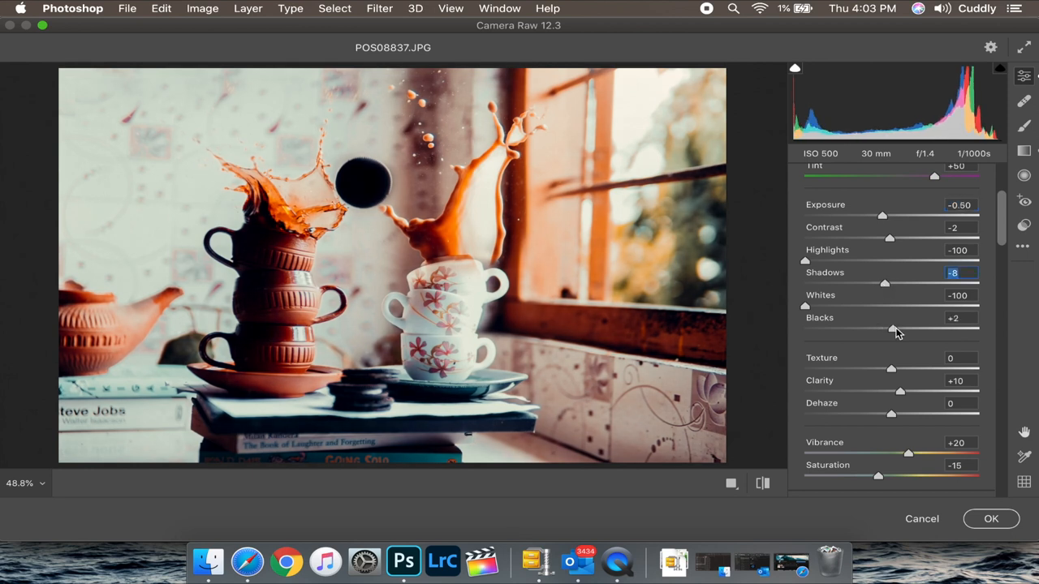
left_click(961, 316)
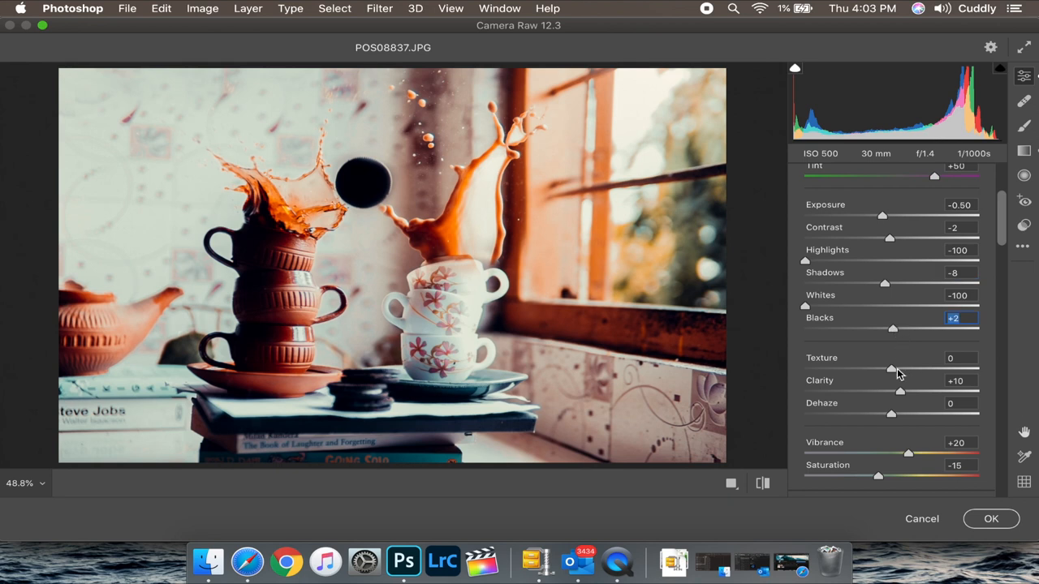
left_click_drag(893, 367, 896, 367)
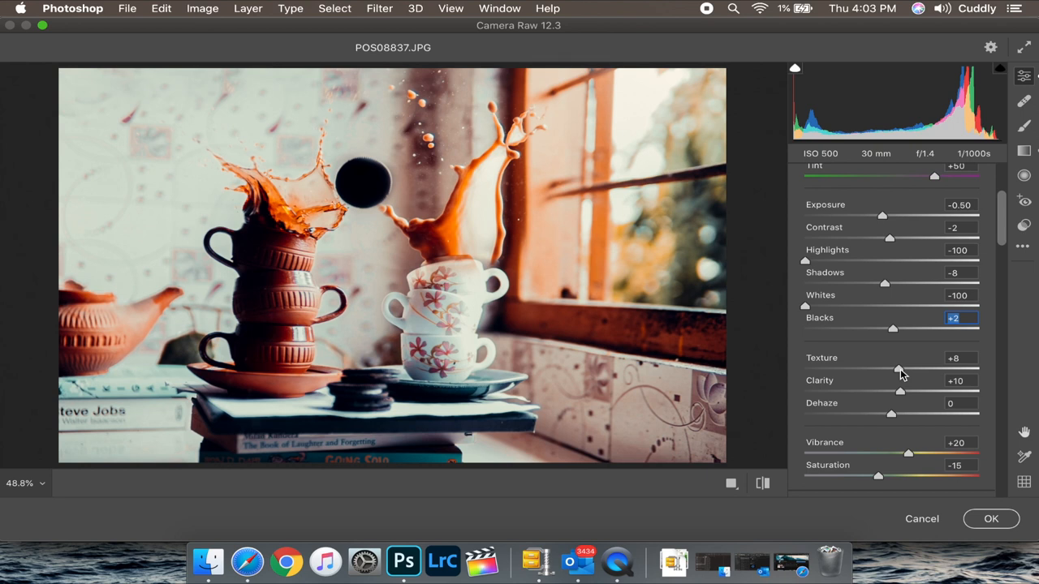
scroll("down", 3)
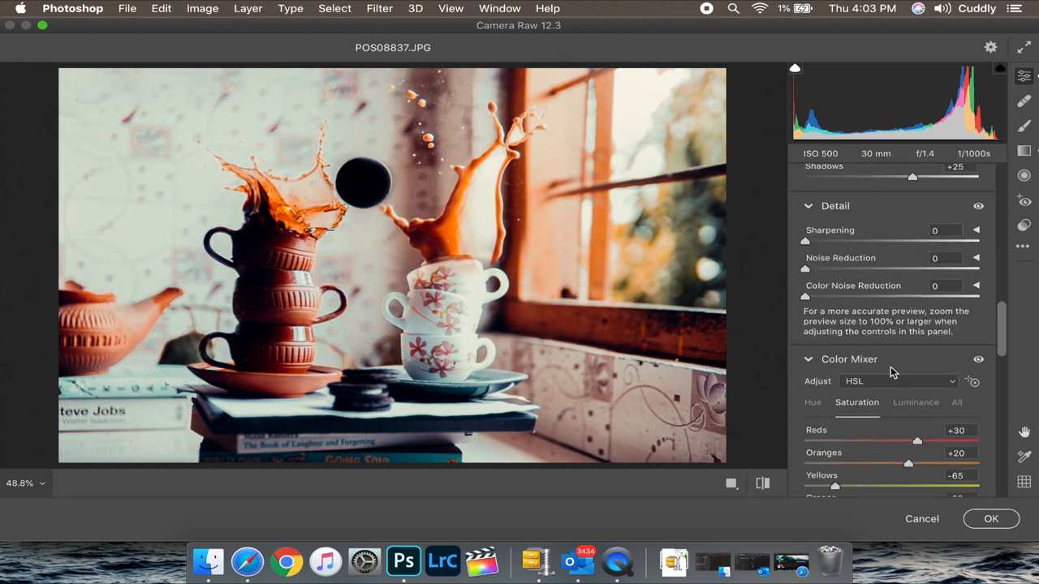